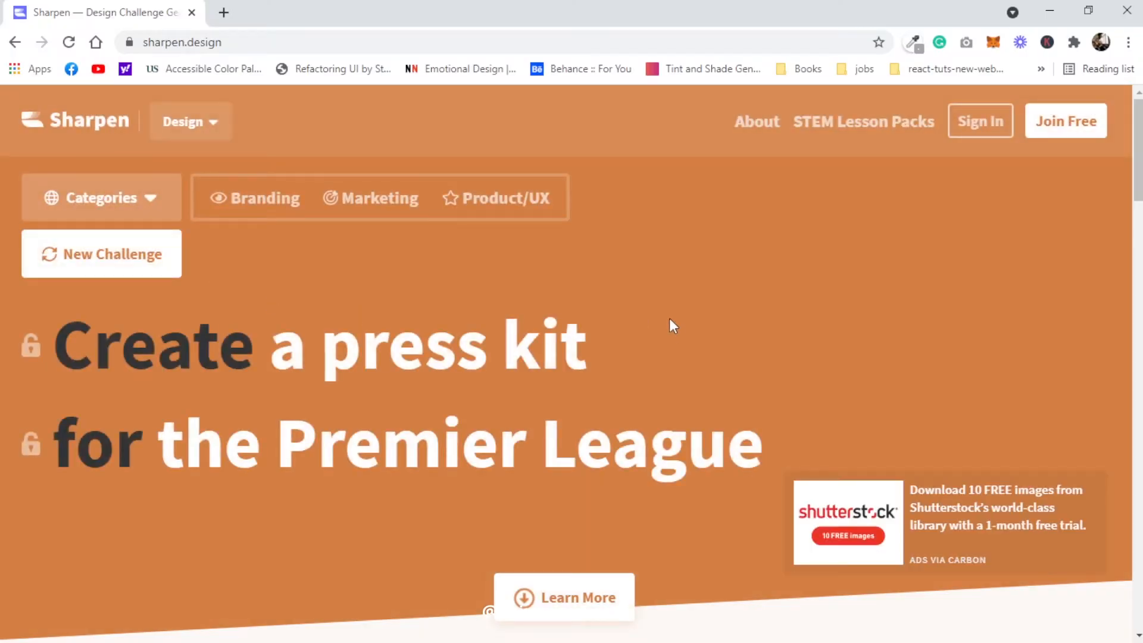
pyautogui.moveTo(617, 346)
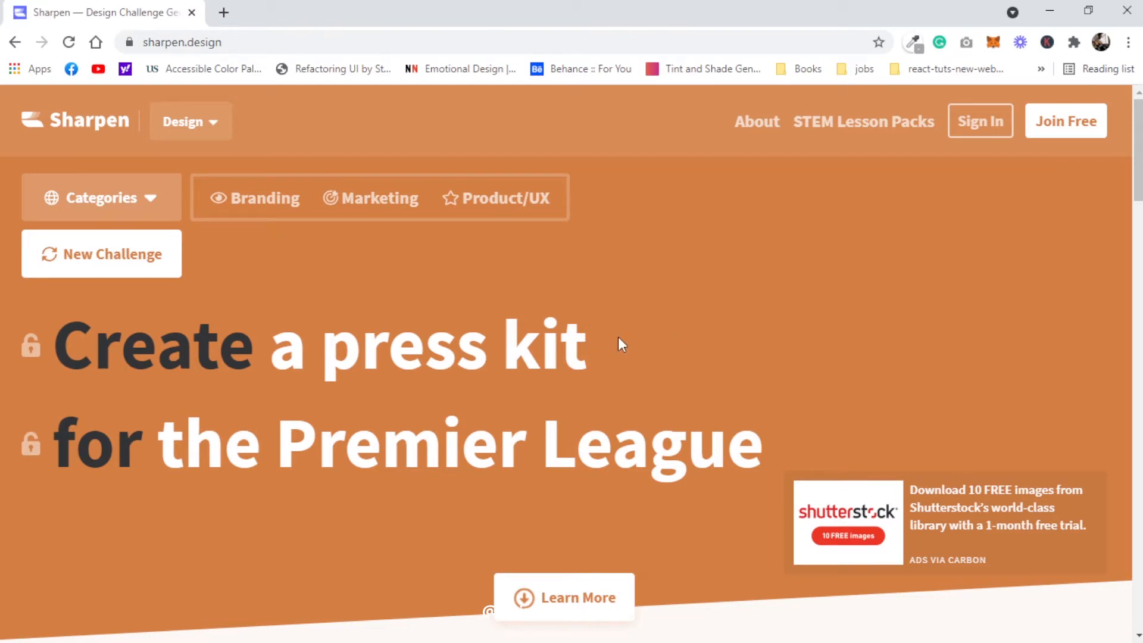
pyautogui.moveTo(695, 355)
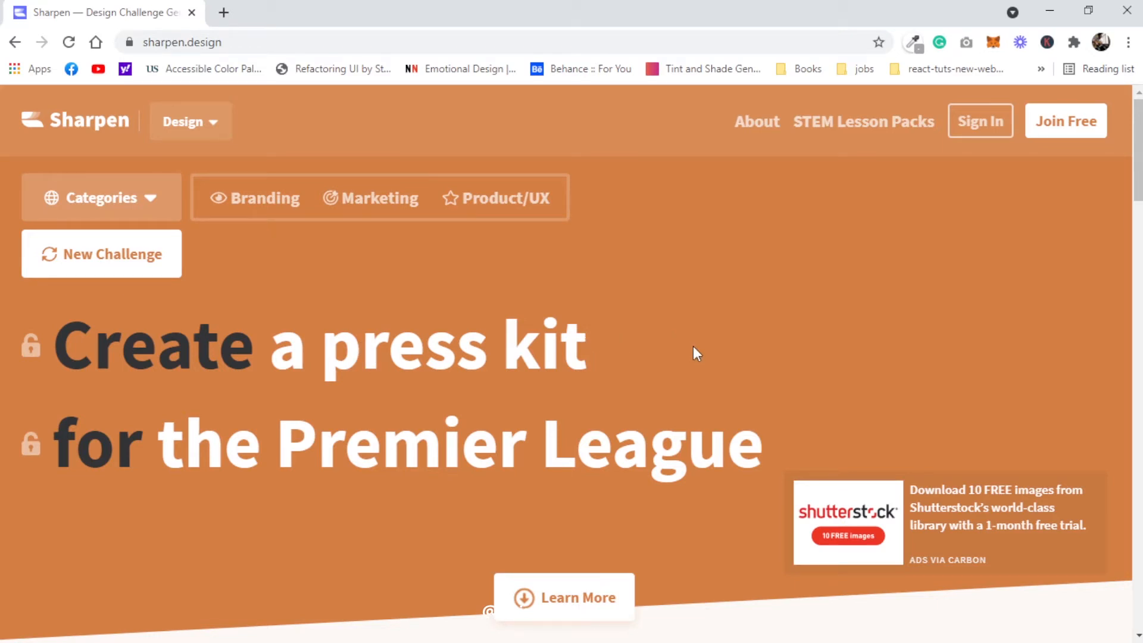
pyautogui.moveTo(236, 269)
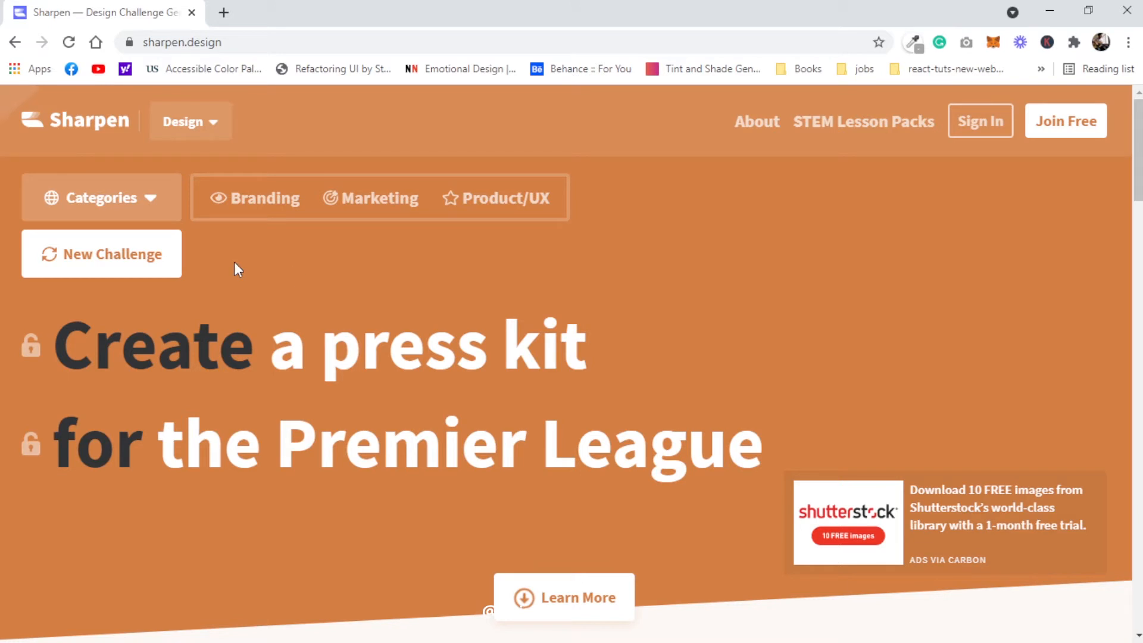
pyautogui.moveTo(247, 315)
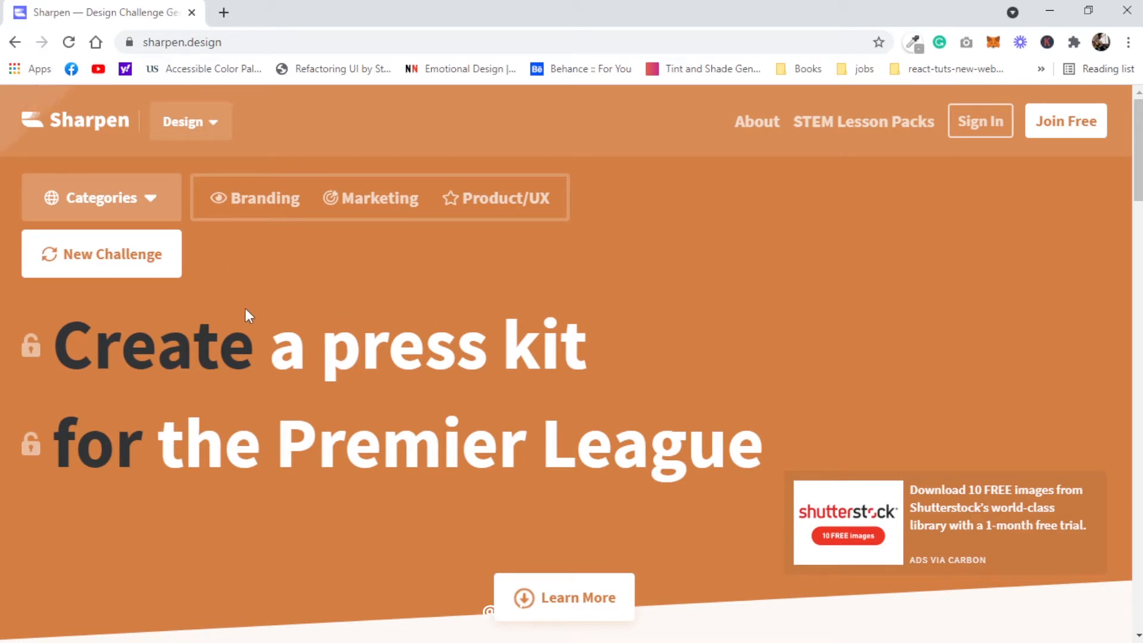
pyautogui.moveTo(230, 298)
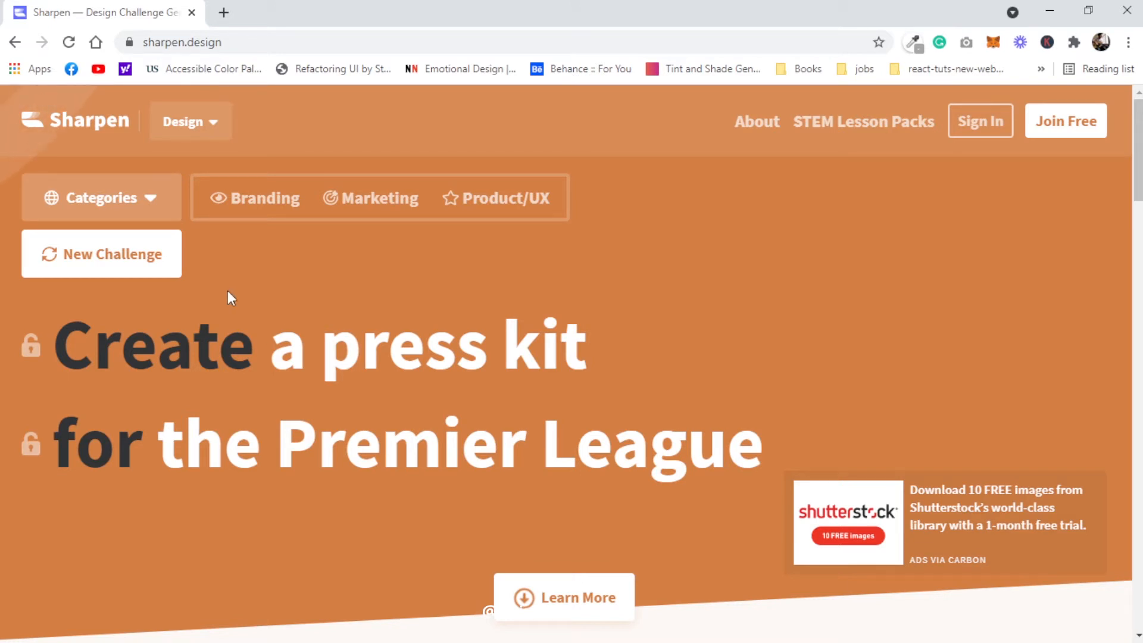
# Step: Choose Branding from the Categories list, then switch to Product/UX and use the lock beside the prompt
pyautogui.click(101, 197)
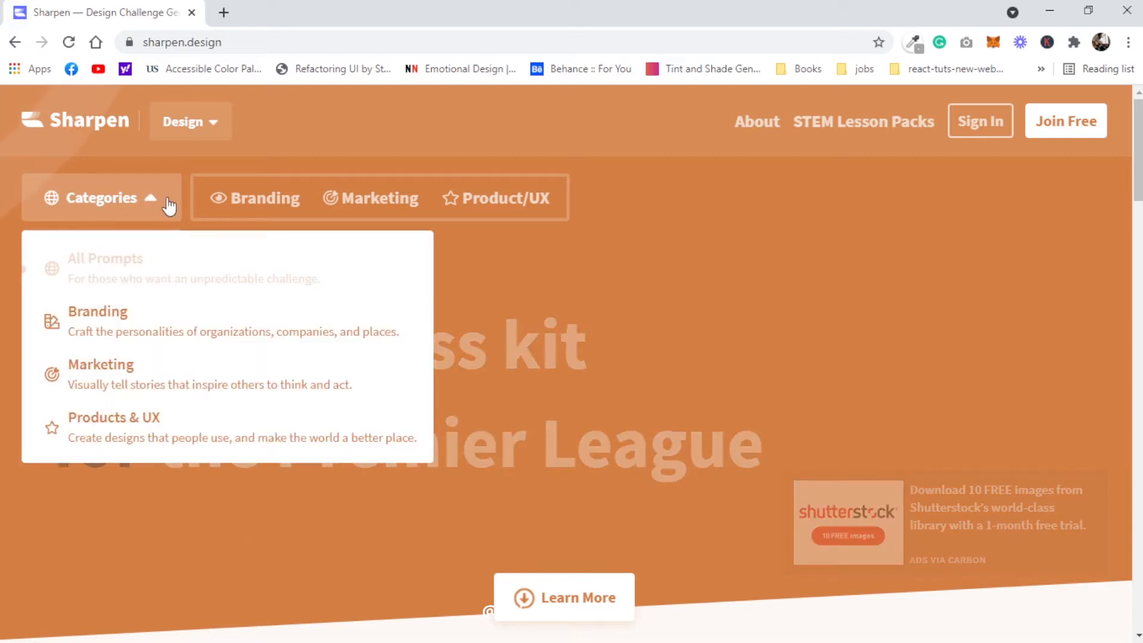
pyautogui.moveTo(347, 343)
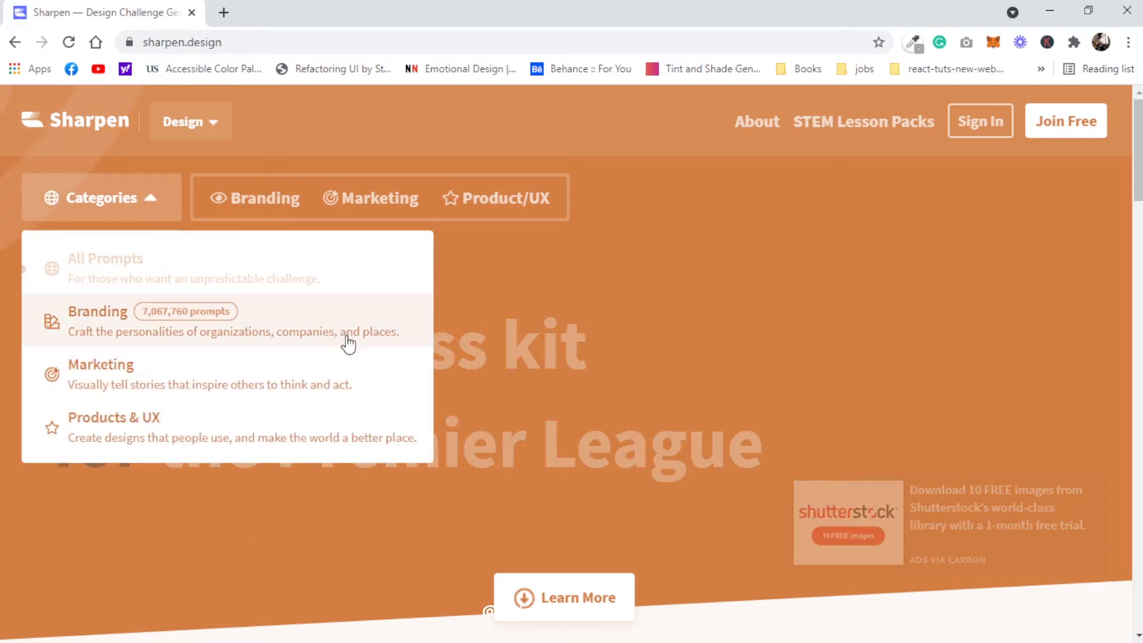
pyautogui.click(102, 198)
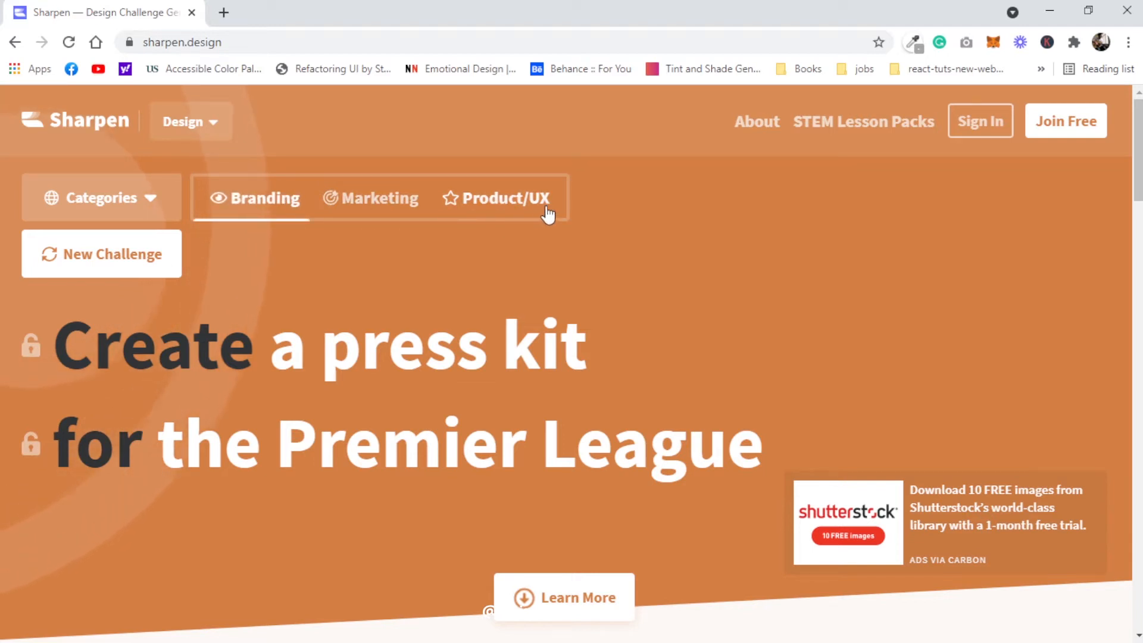
pyautogui.click(504, 198)
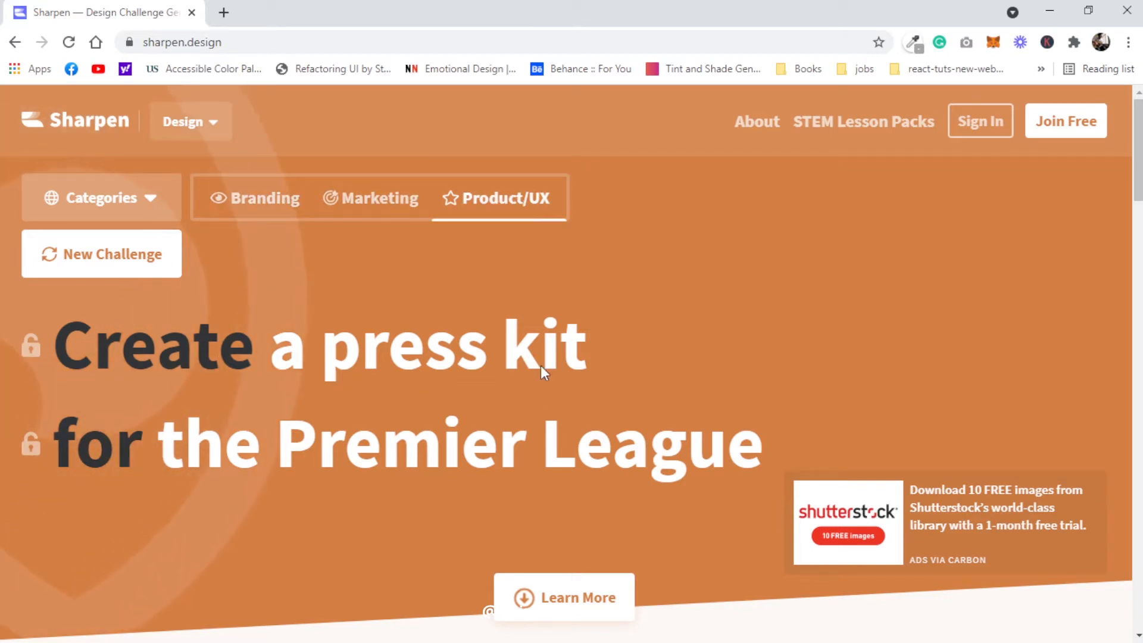
pyautogui.moveTo(207, 397)
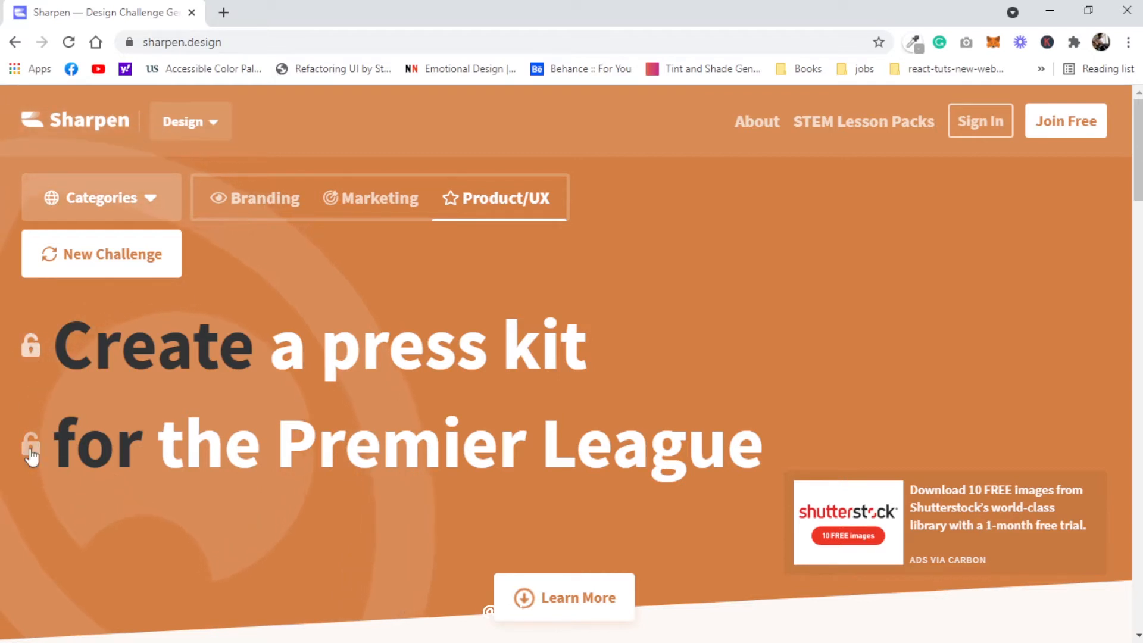
pyautogui.click(101, 254)
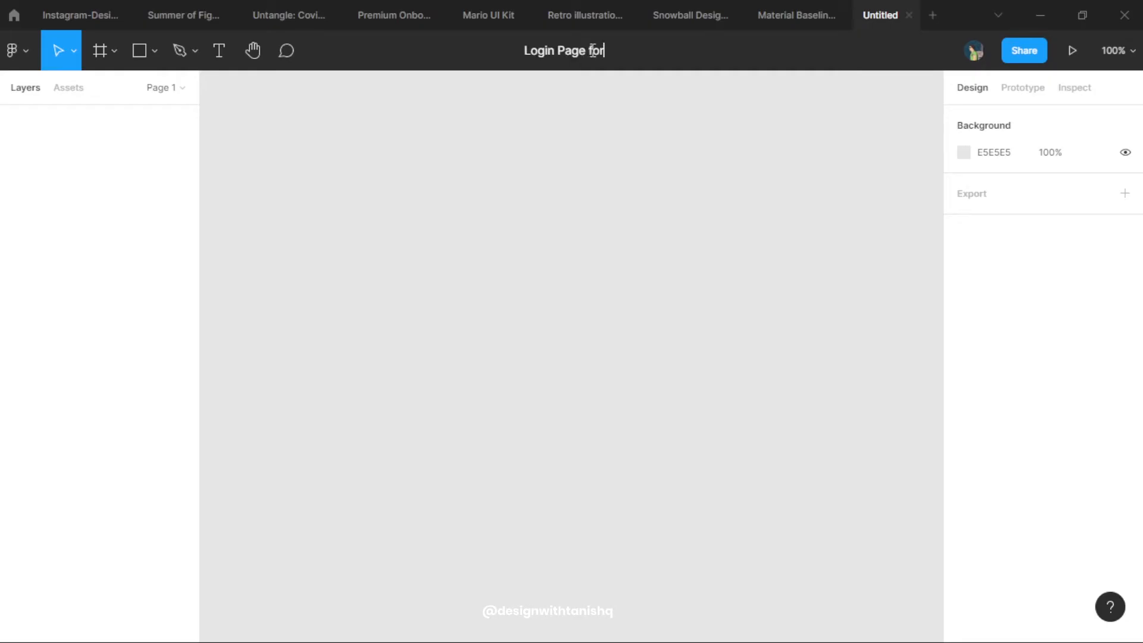
# Step: Finish the file name 'Login Page for Snap' and deselect the pasted reference image
pyautogui.write('Snap')
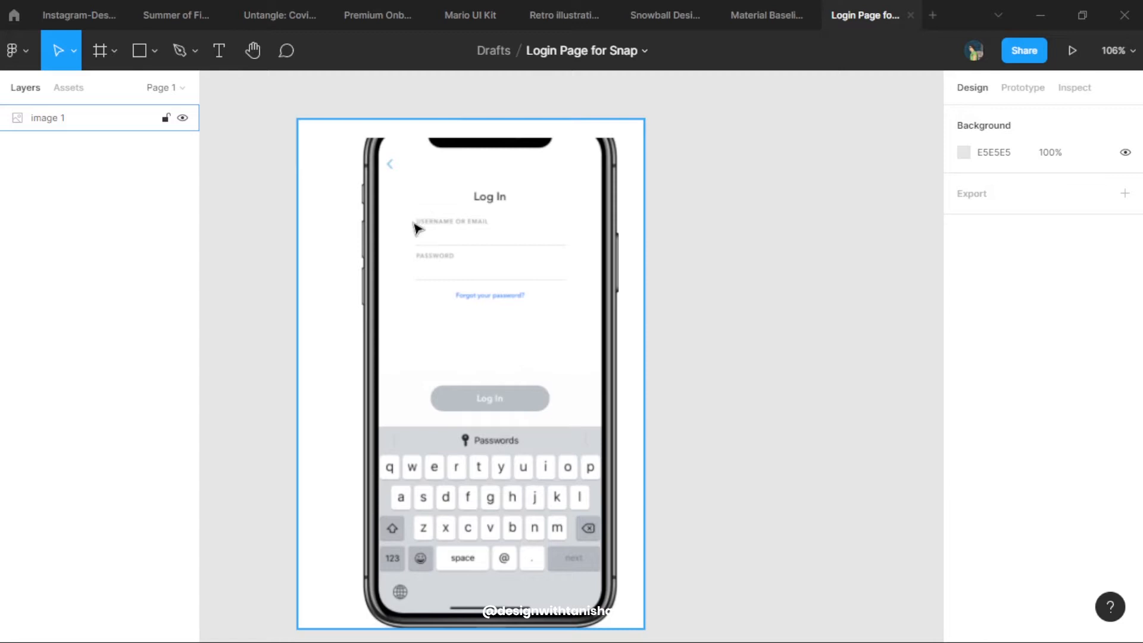
pyautogui.moveTo(473, 437)
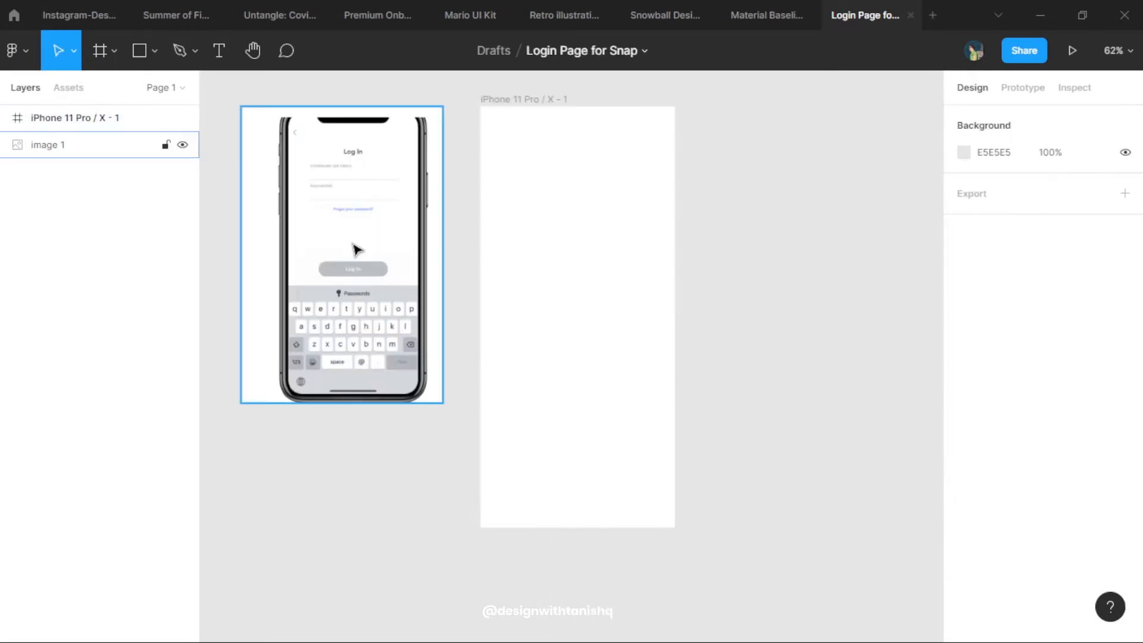
pyautogui.moveTo(366, 143)
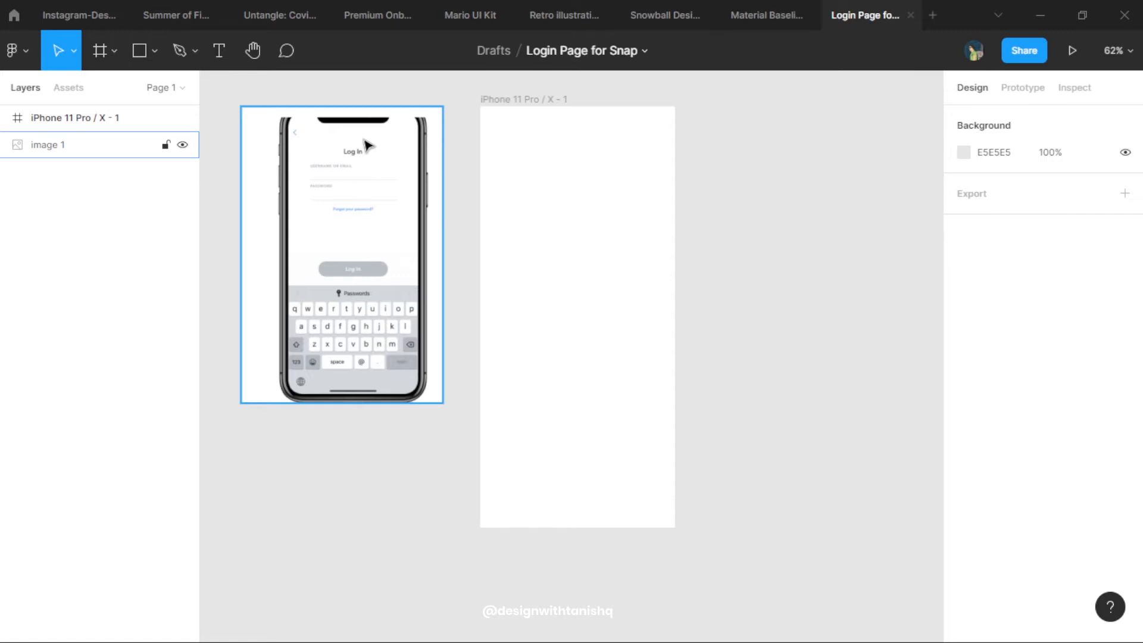
pyautogui.click(739, 264)
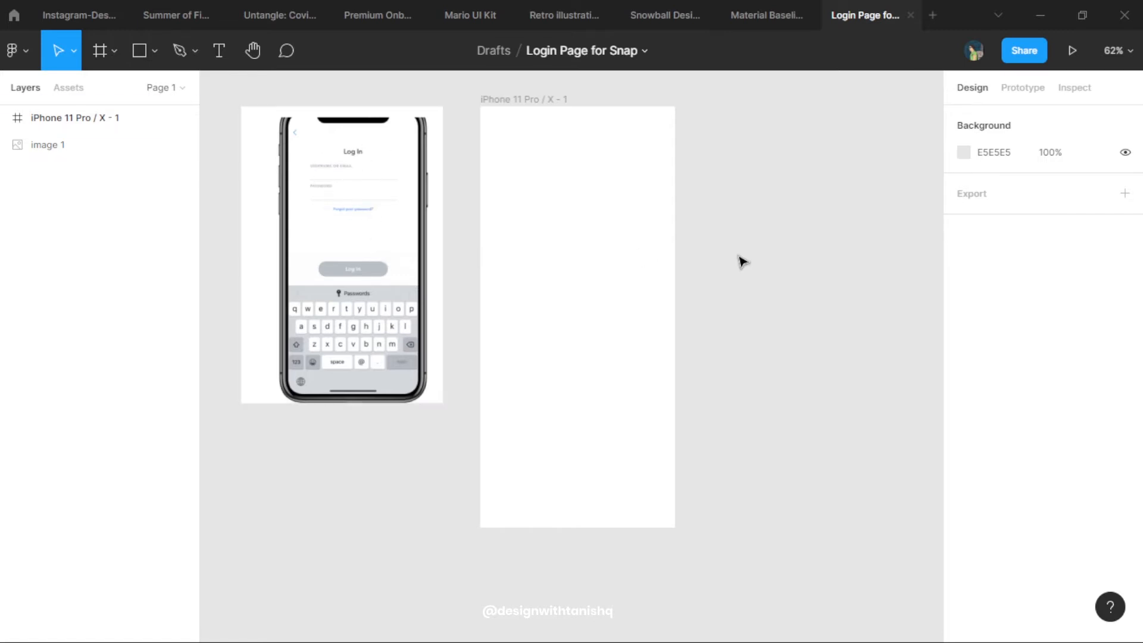
pyautogui.moveTo(741, 309)
pyautogui.write('Log In')
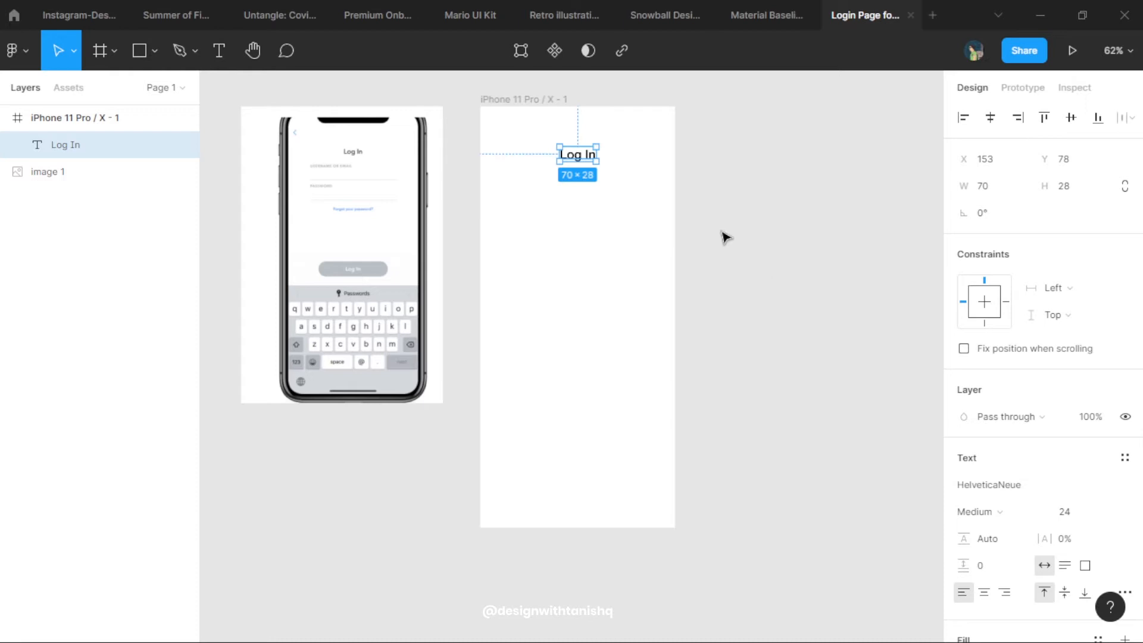
# Step: Duplicate the Log In title below itself and retype the copy as 'USERNAME OR EMAIL'
pyautogui.click(726, 237)
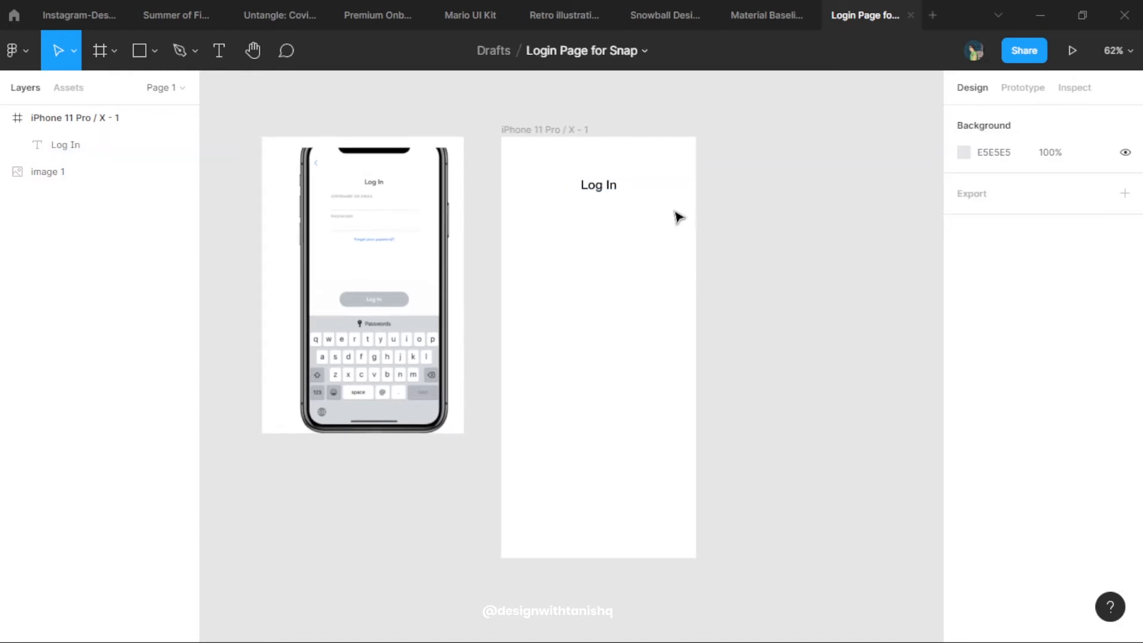
pyautogui.moveTo(735, 288)
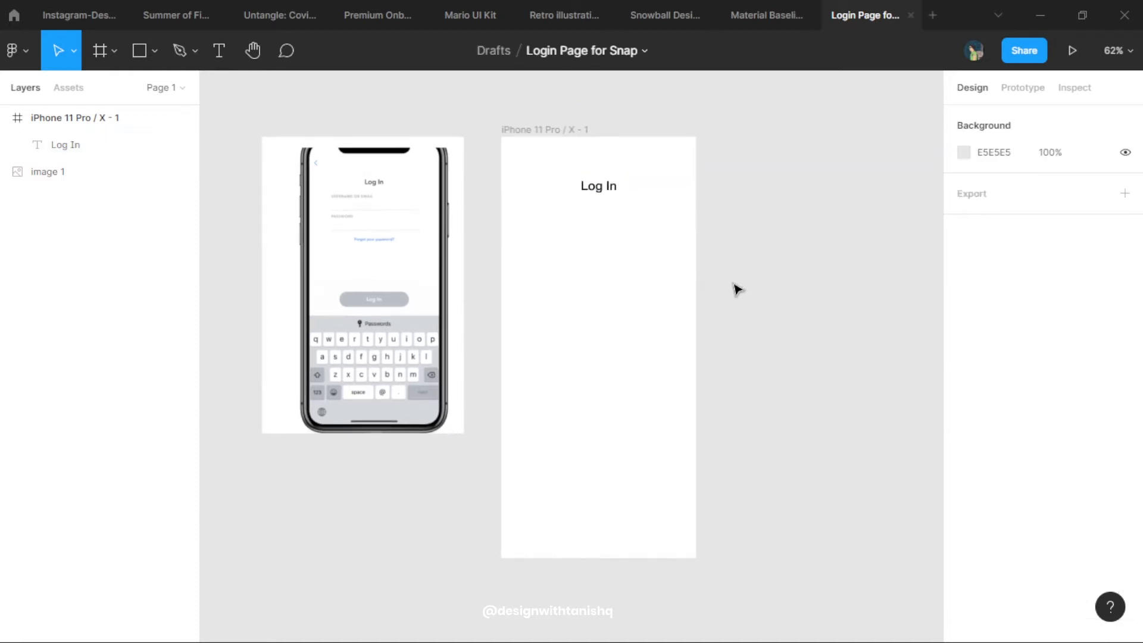
pyautogui.click(597, 185)
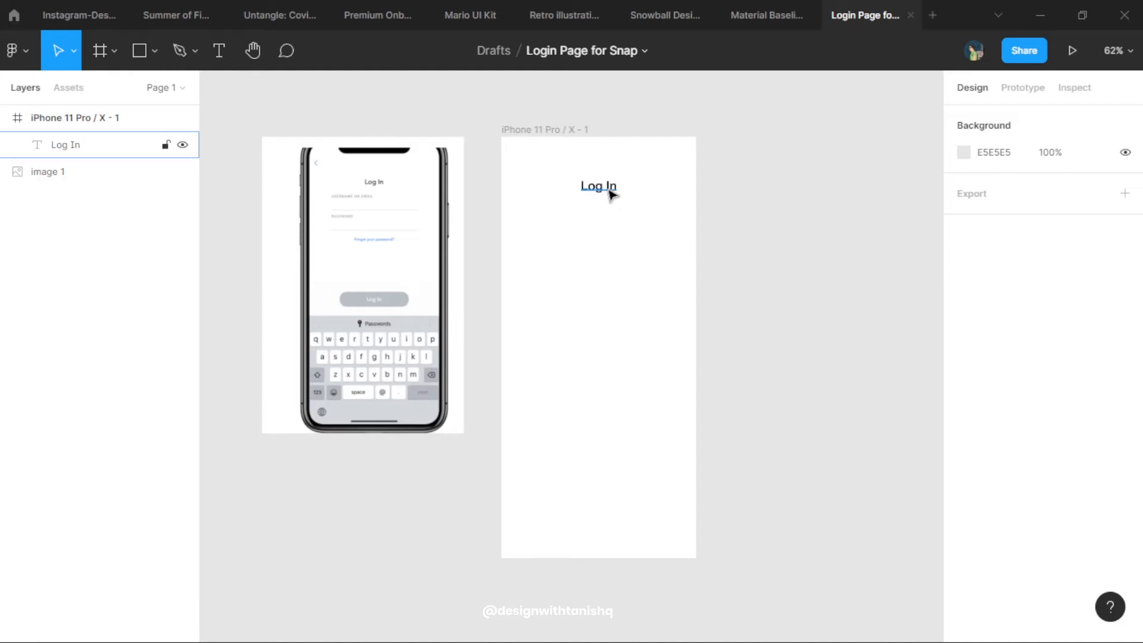
pyautogui.moveTo(597, 185); pyautogui.dragTo(542, 210)
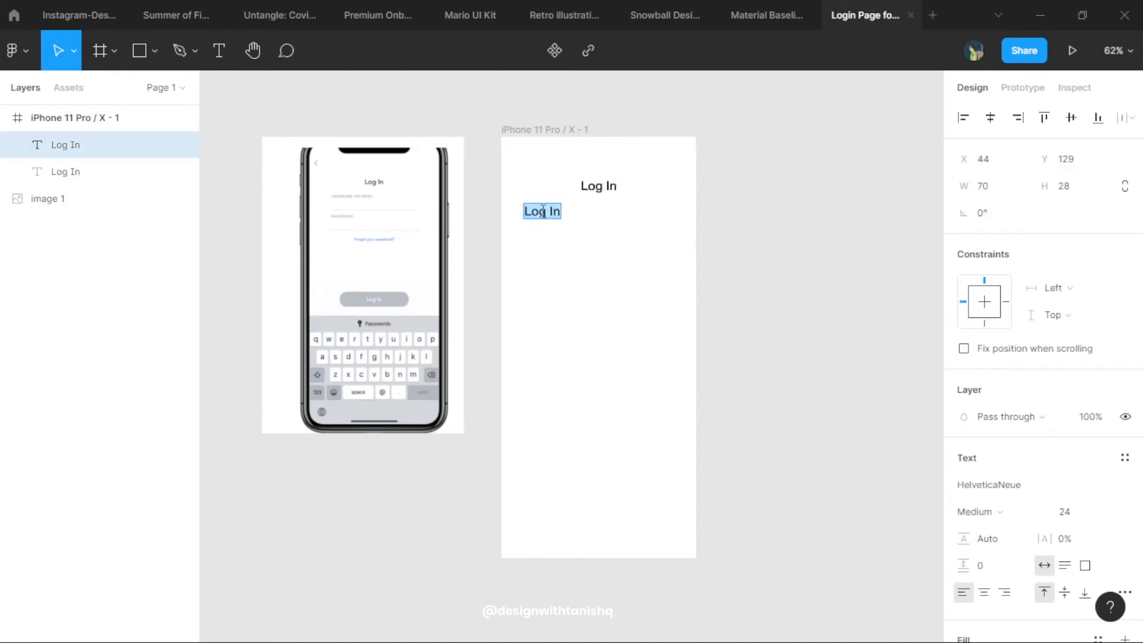
pyautogui.write('USERNAME OR')
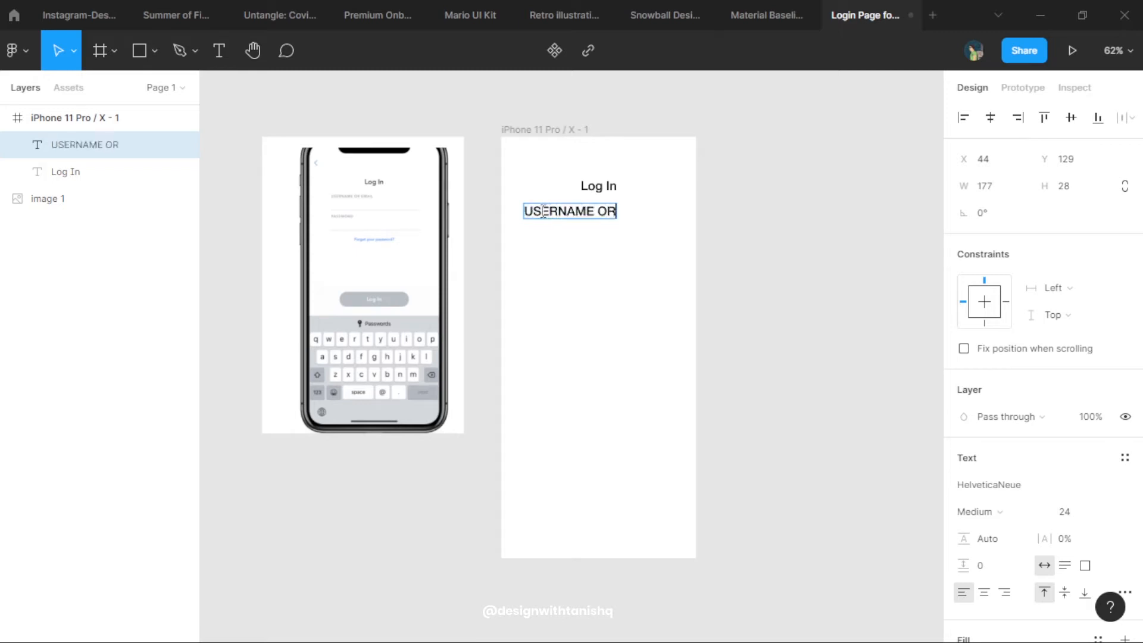
pyautogui.write('EMAIL')
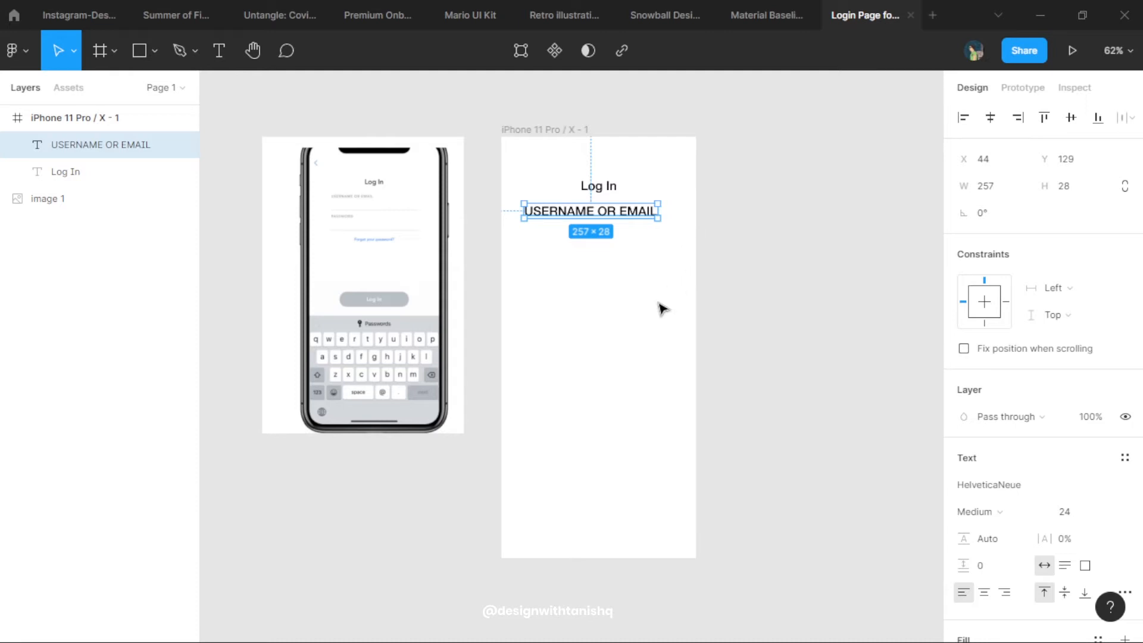
pyautogui.moveTo(562, 362)
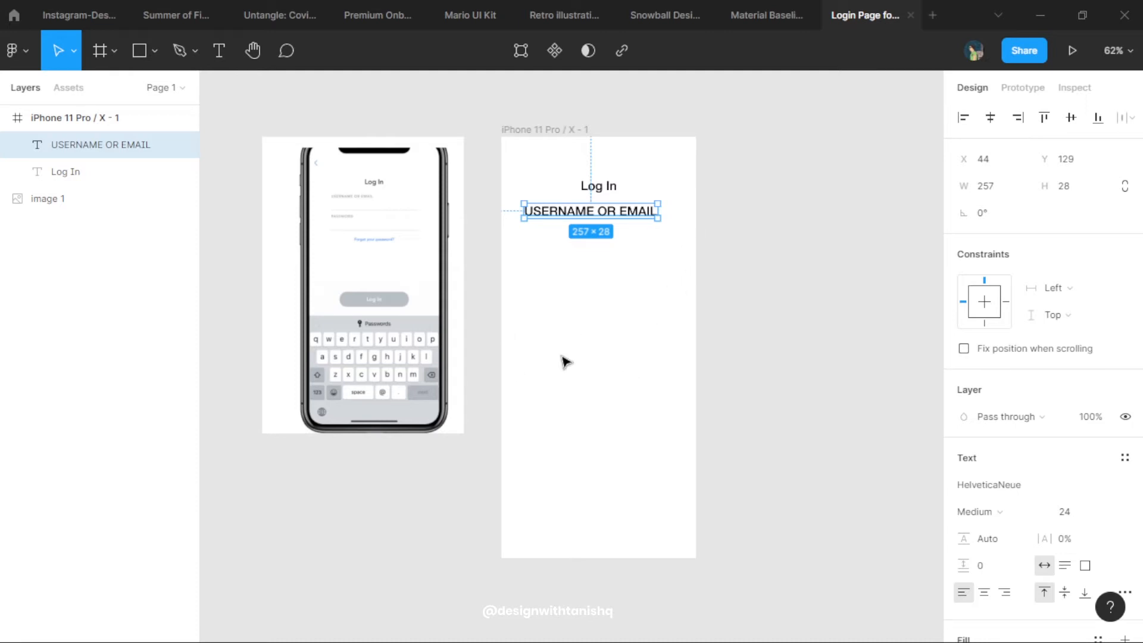
pyautogui.moveTo(572, 351)
pyautogui.write('Forg')
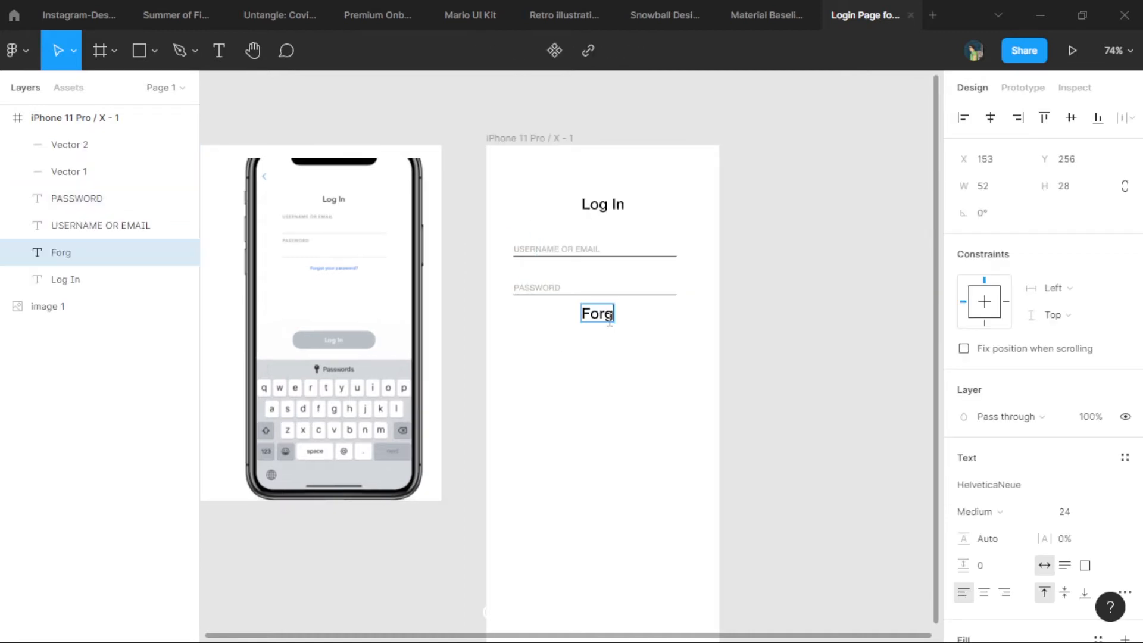
# Step: Finish the link text to read 'Forget password?'
pyautogui.write('et')
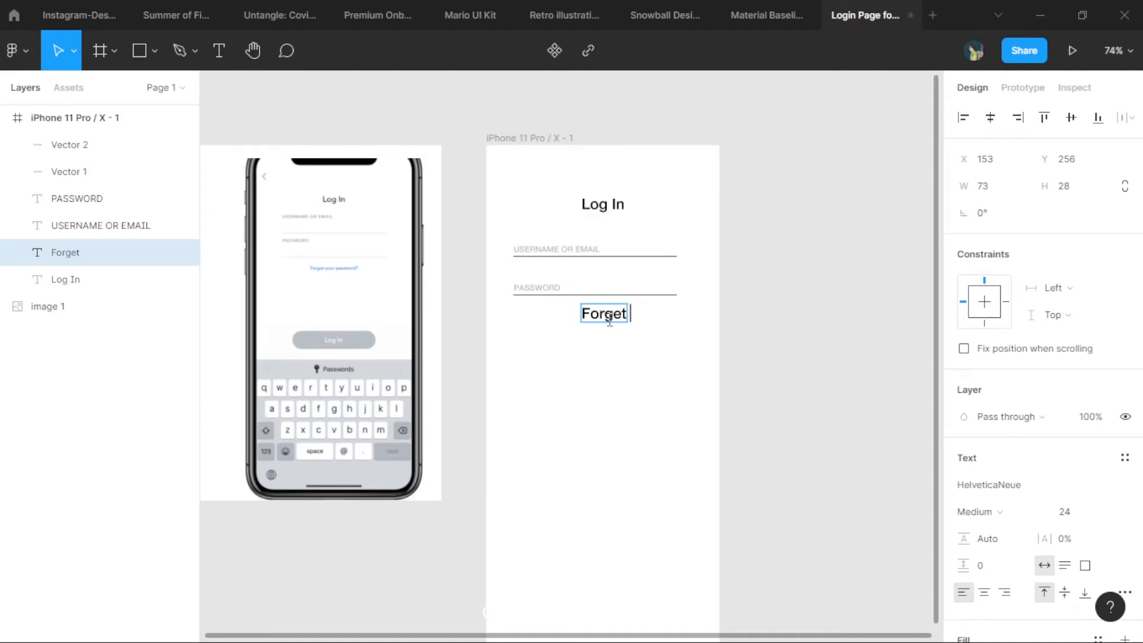
pyautogui.write('password?')
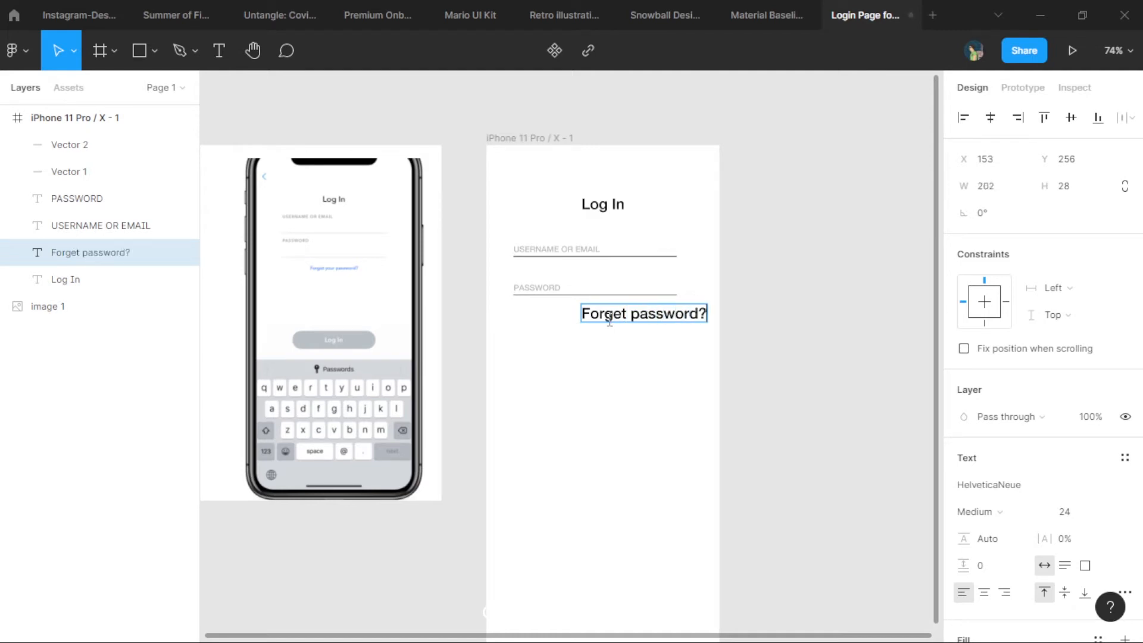
pyautogui.click(643, 315)
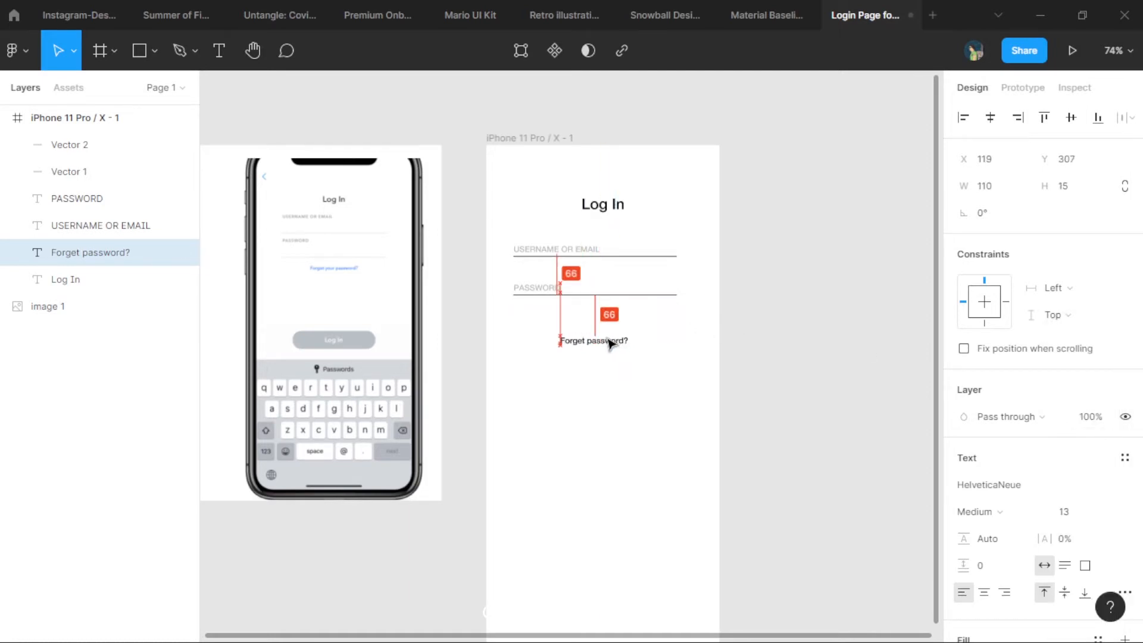
# Step: Shrink the Forget password? link to size 10 and colour it blue
pyautogui.click(536, 288)
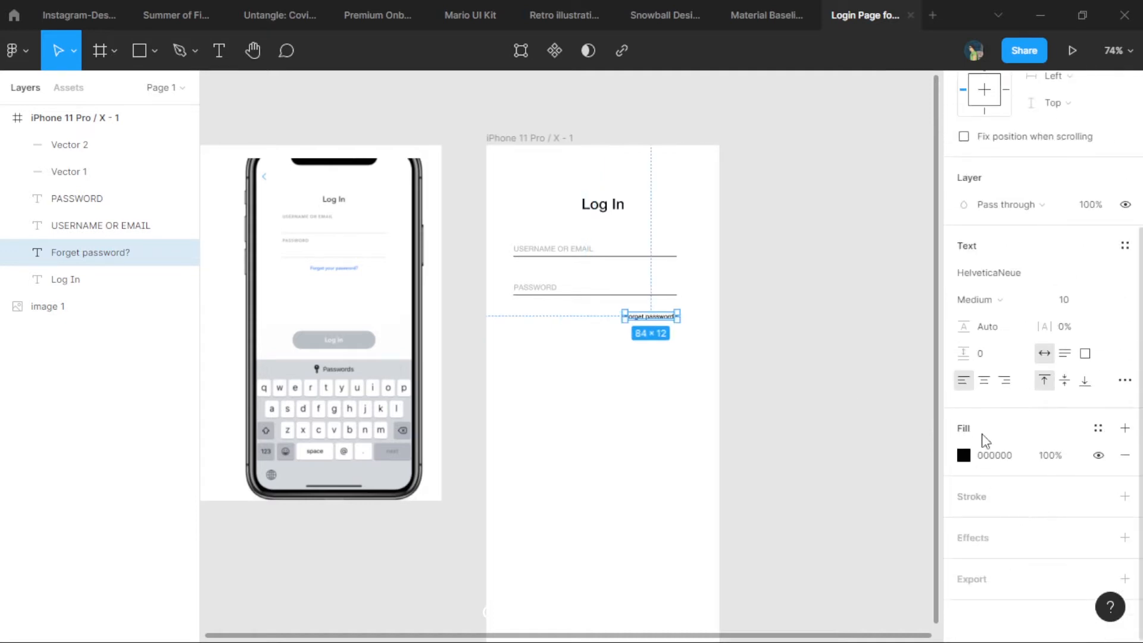
pyautogui.click(964, 454)
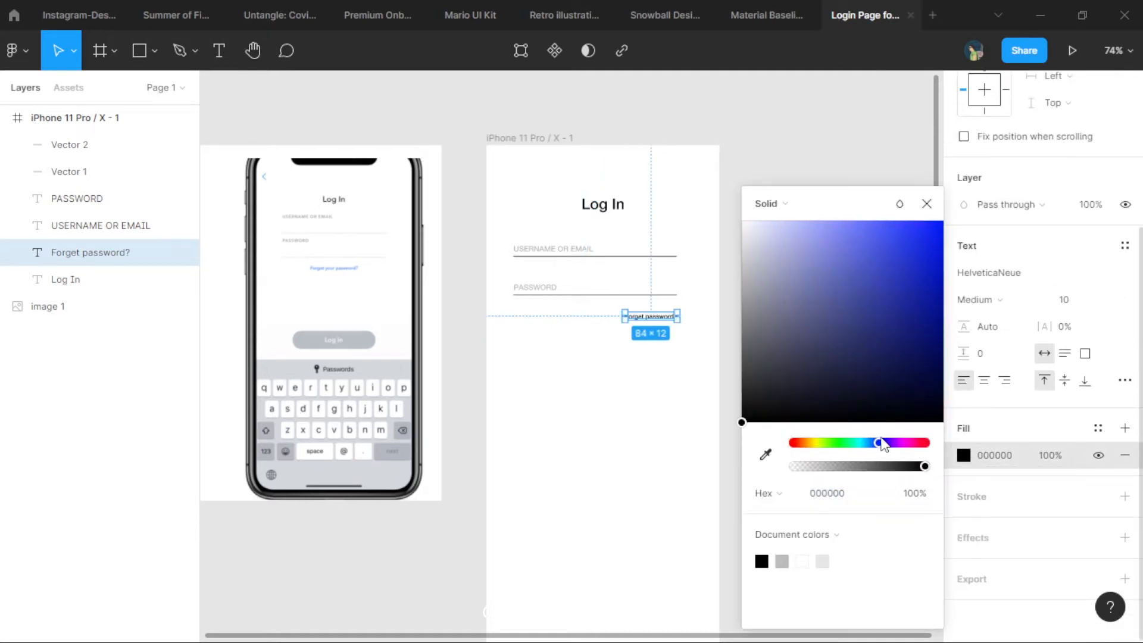
pyautogui.click(926, 203)
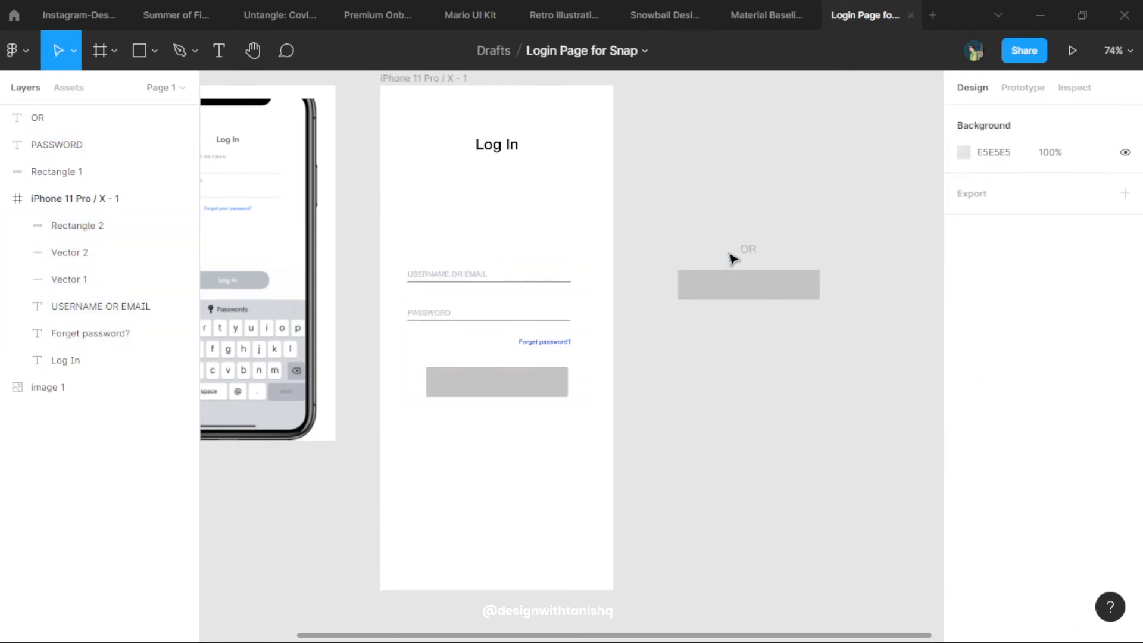
# Step: Move the OR label into the frame, centre it and select Rectangle 1 under the title
pyautogui.moveTo(748, 249); pyautogui.dragTo(495, 251)
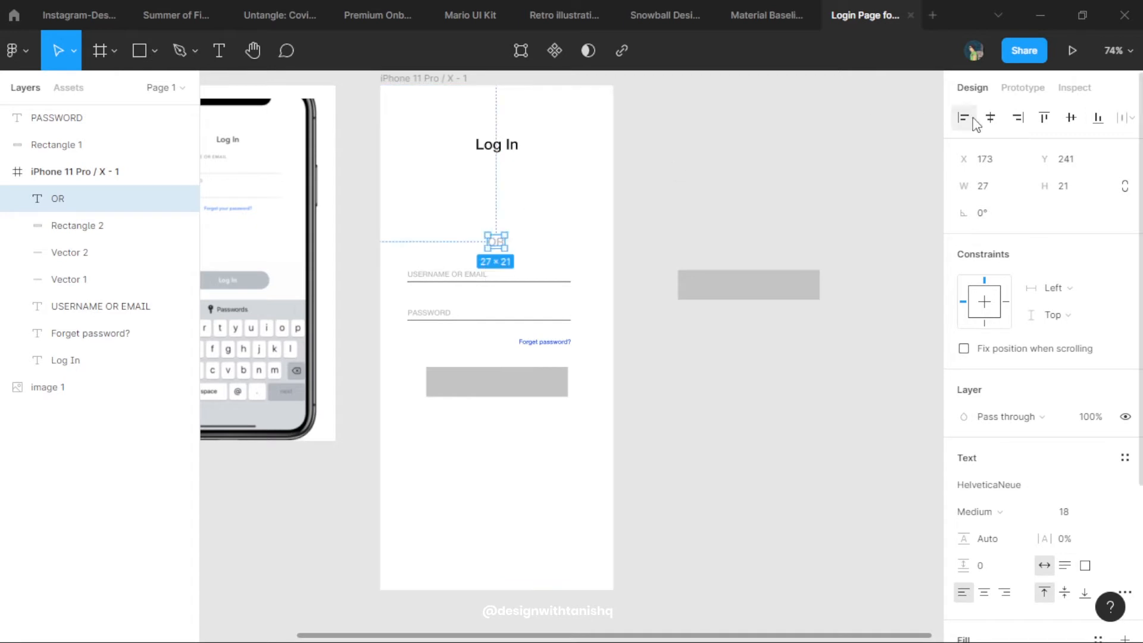
pyautogui.click(519, 204)
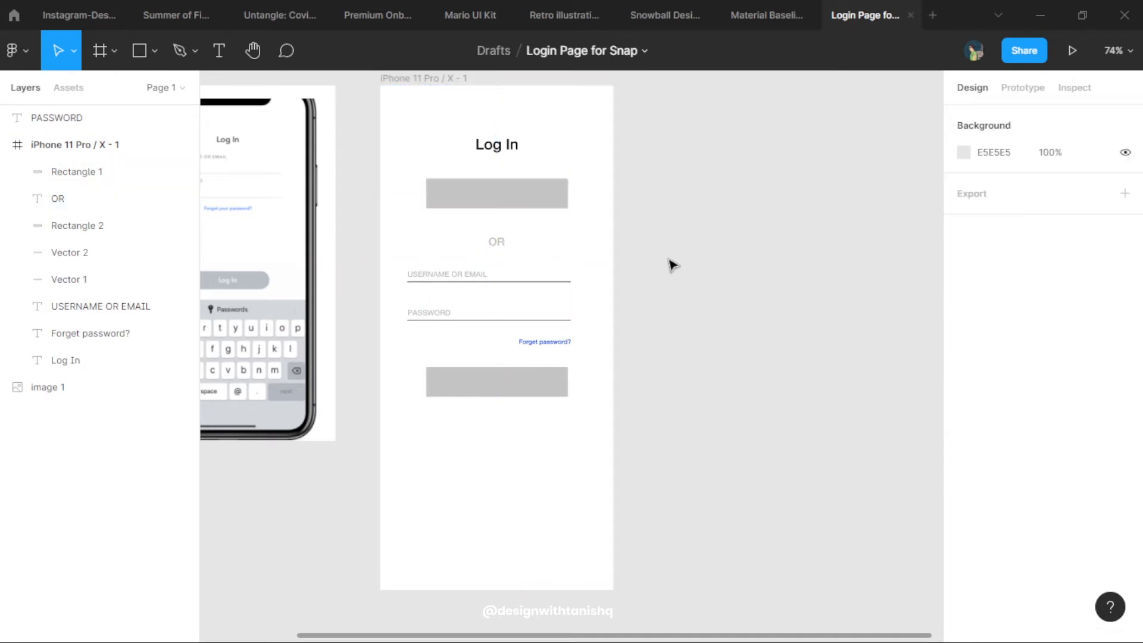
pyautogui.click(497, 193)
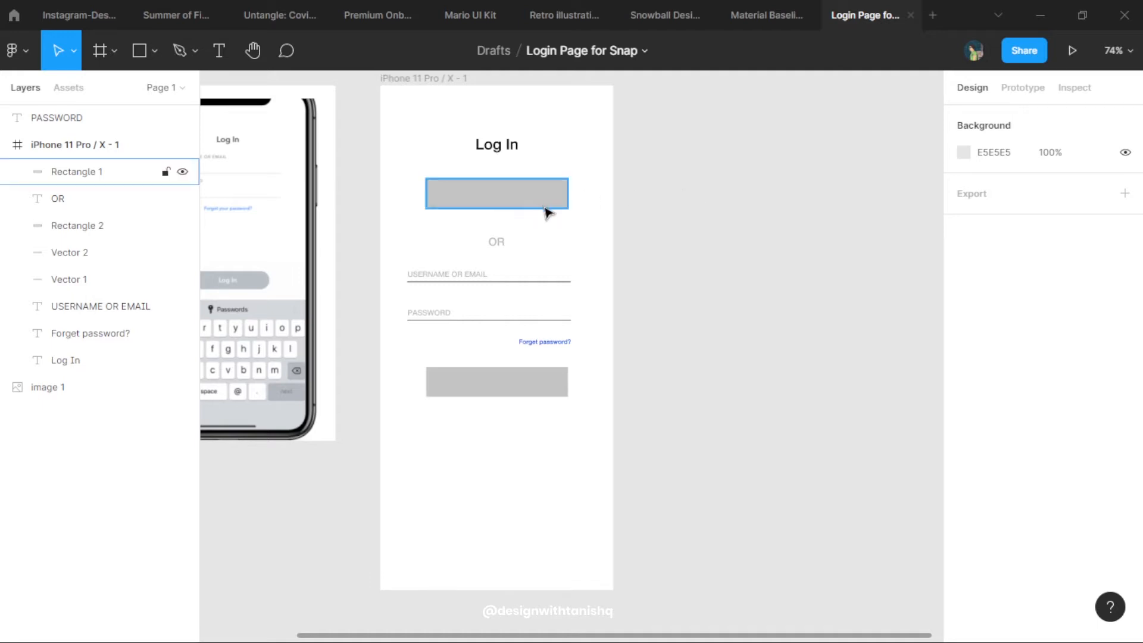
# Step: Copy the OR label onto the top bar as 'Log In via Google' and start recolouring its text
pyautogui.click(495, 242)
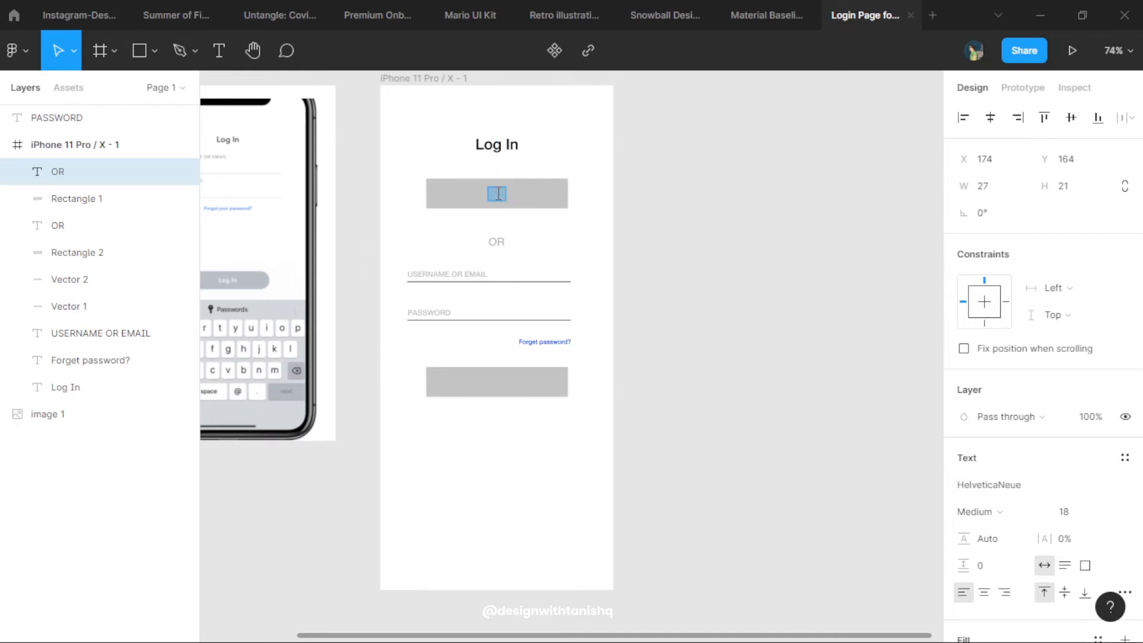
pyautogui.write('Log In via Google')
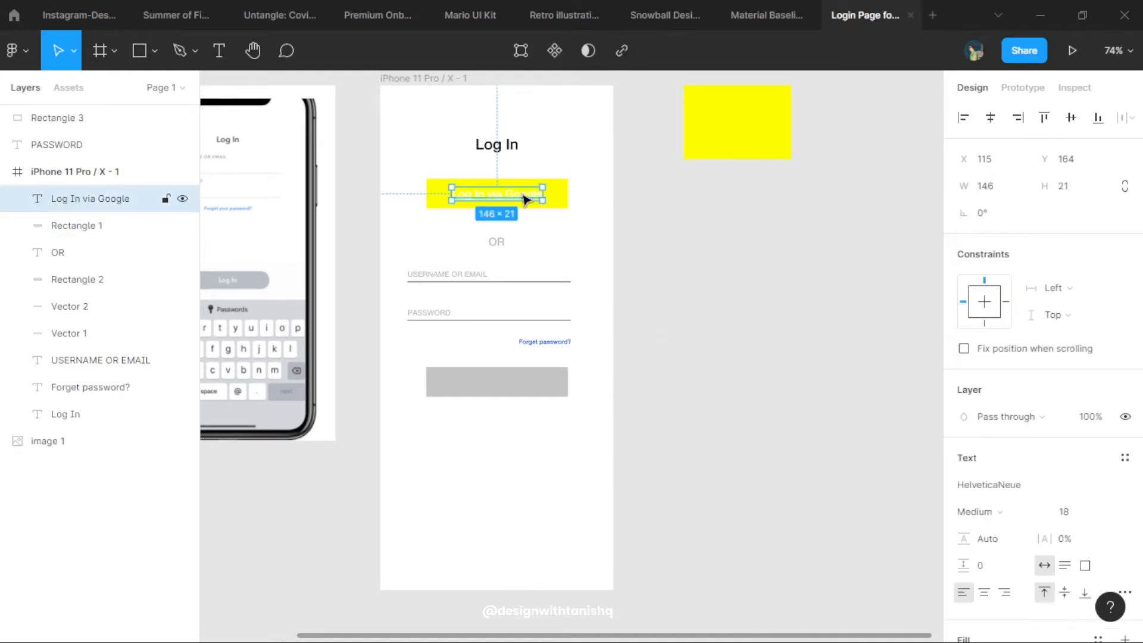
pyautogui.scroll(-3)
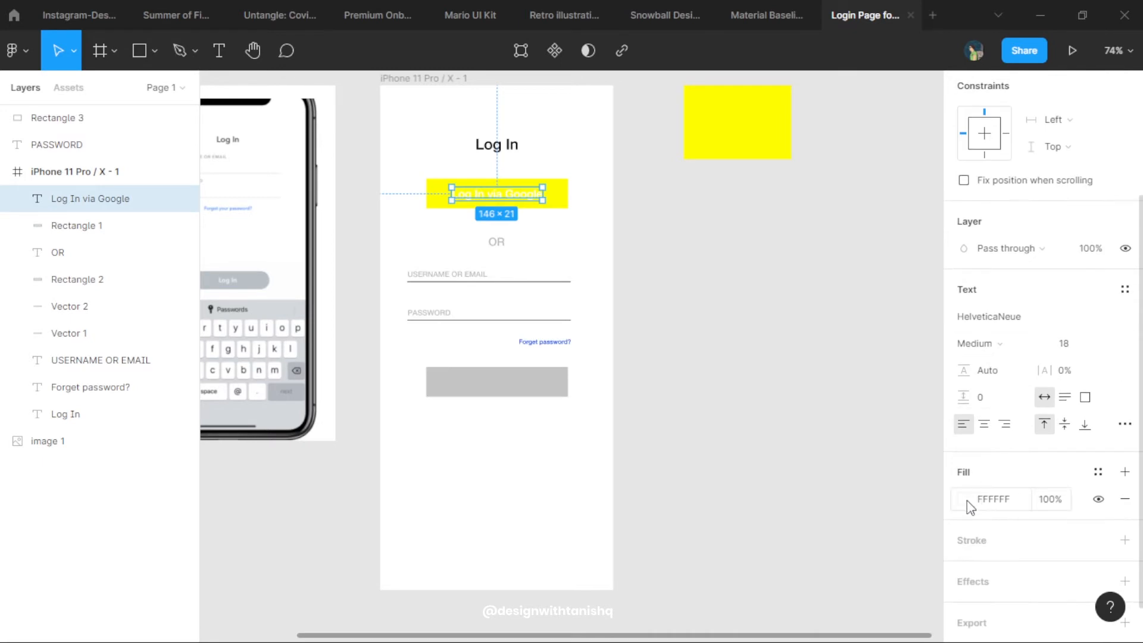
pyautogui.click(964, 499)
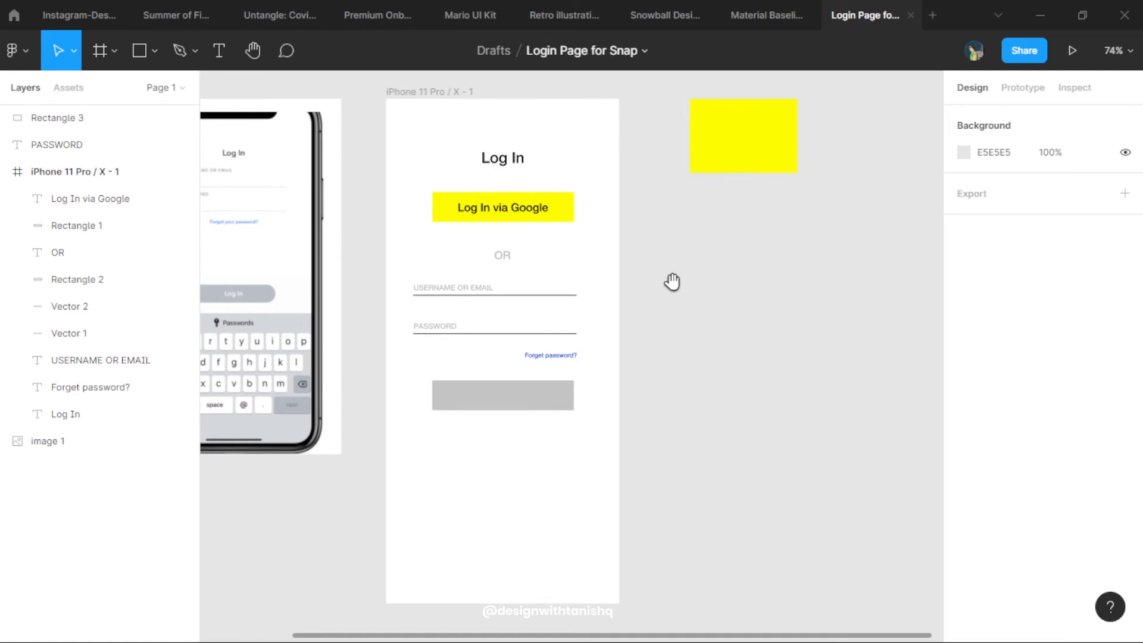
pyautogui.moveTo(692, 283)
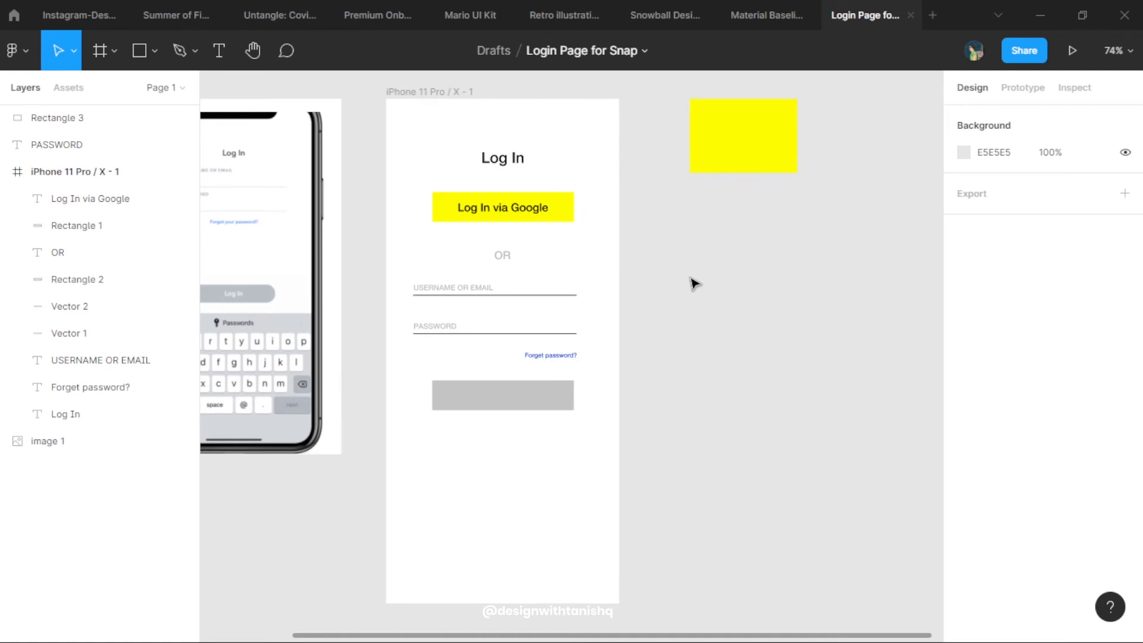
pyautogui.moveTo(422, 229)
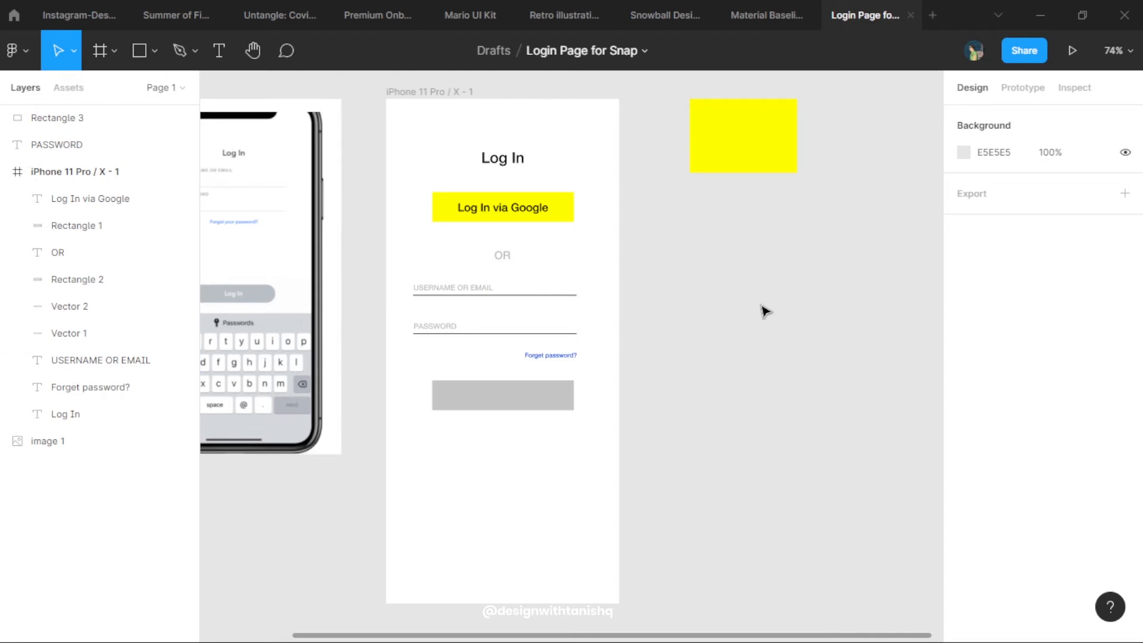
pyautogui.moveTo(764, 233)
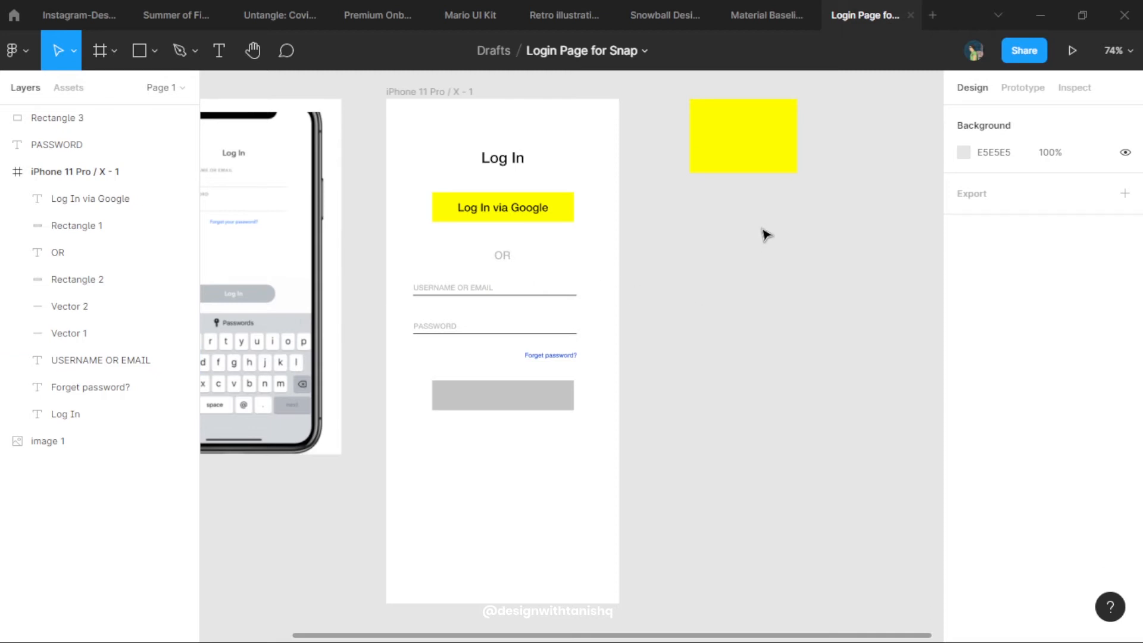
pyautogui.moveTo(600, 224)
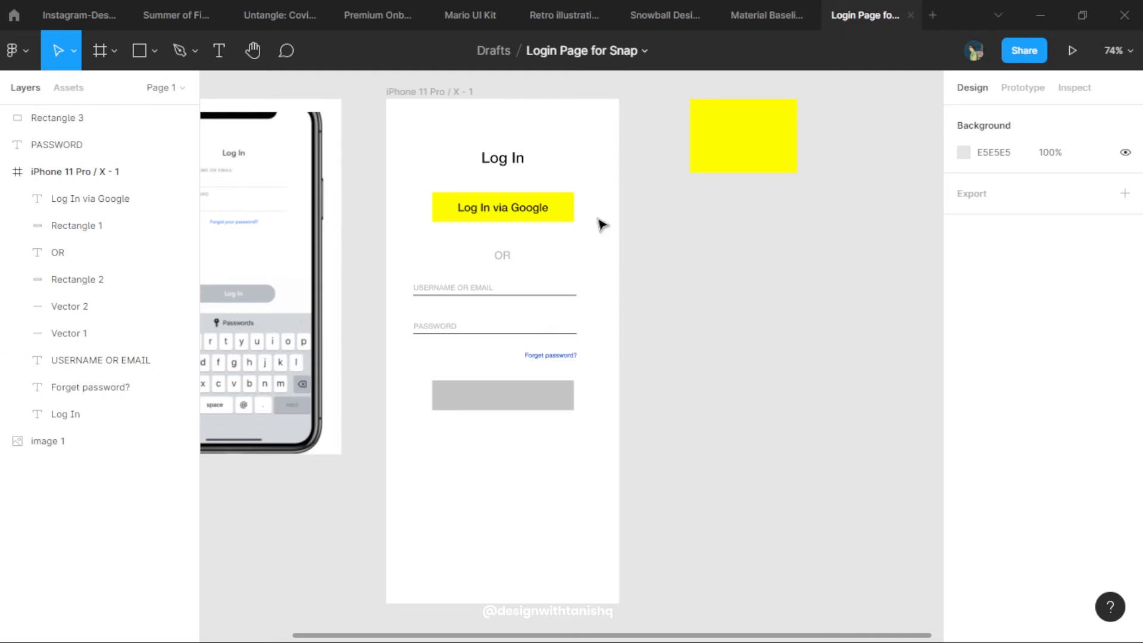
# Step: Select the Google label with its yellow bar and round the button corners into a pill
pyautogui.click(502, 207)
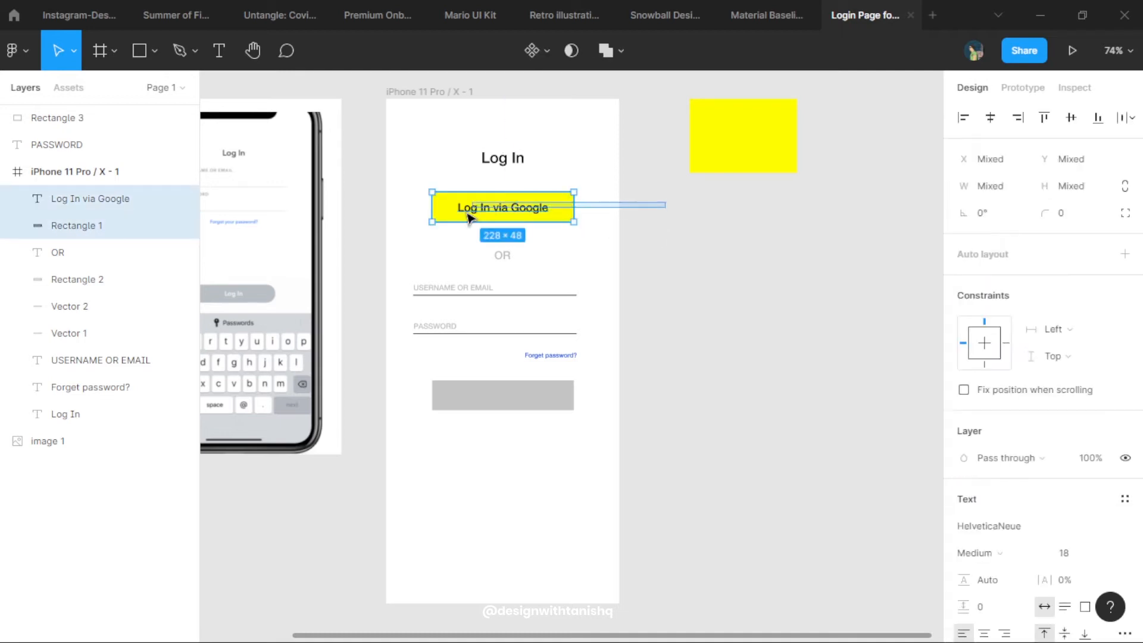
pyautogui.click(626, 269)
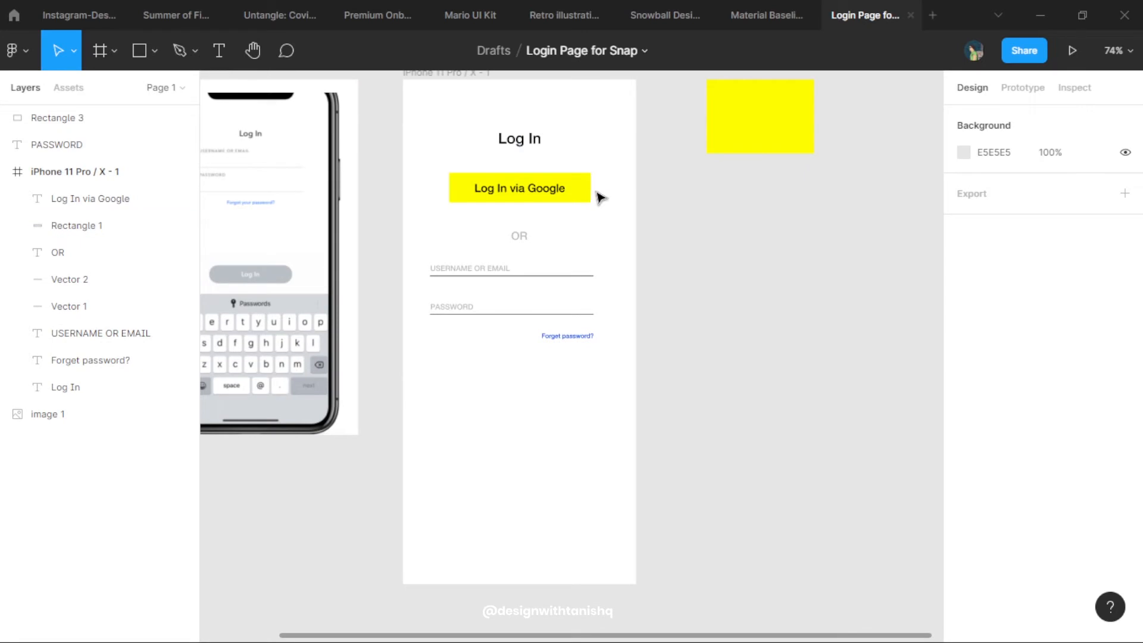
pyautogui.click(519, 188)
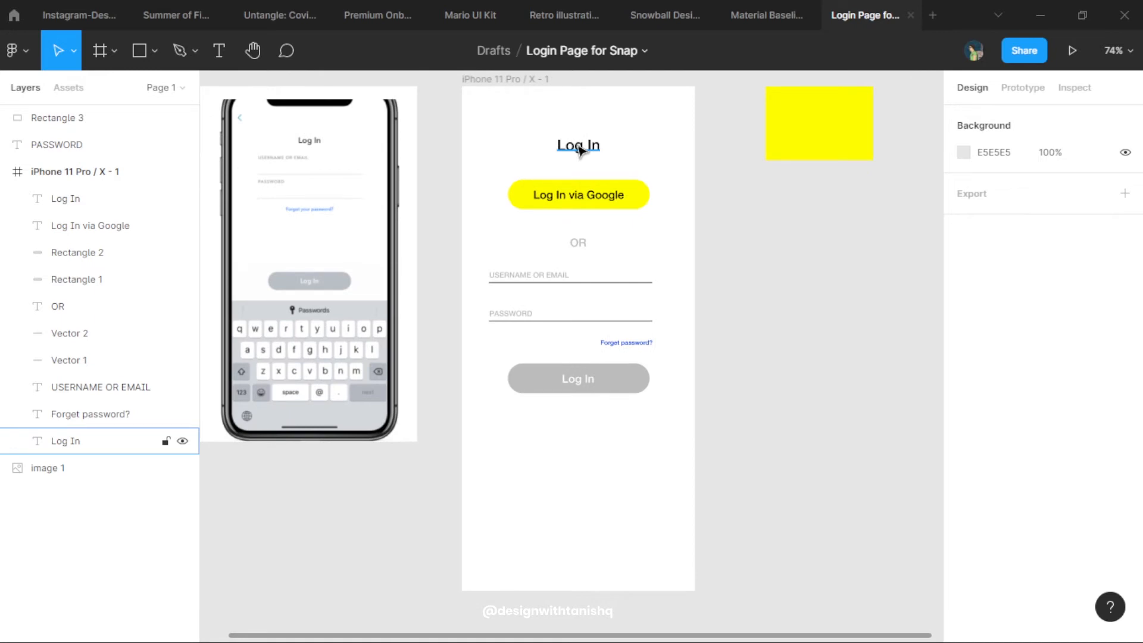
# Step: Retype the screen title as 'Welcome Back!'
pyautogui.click(579, 144)
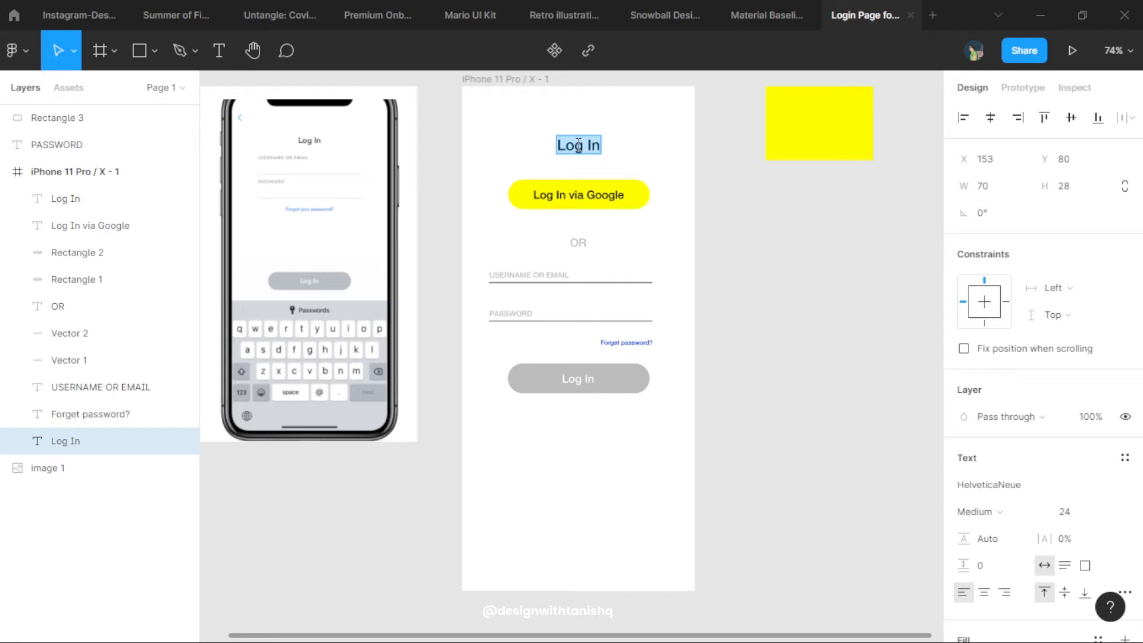
pyautogui.write('W')
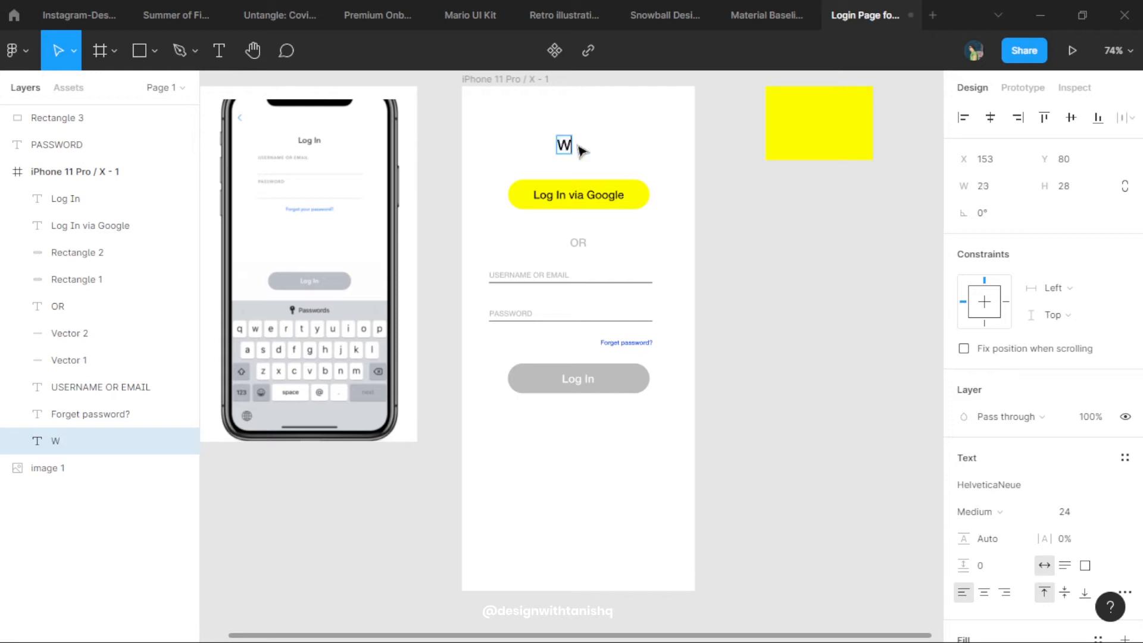
pyautogui.write('elc')
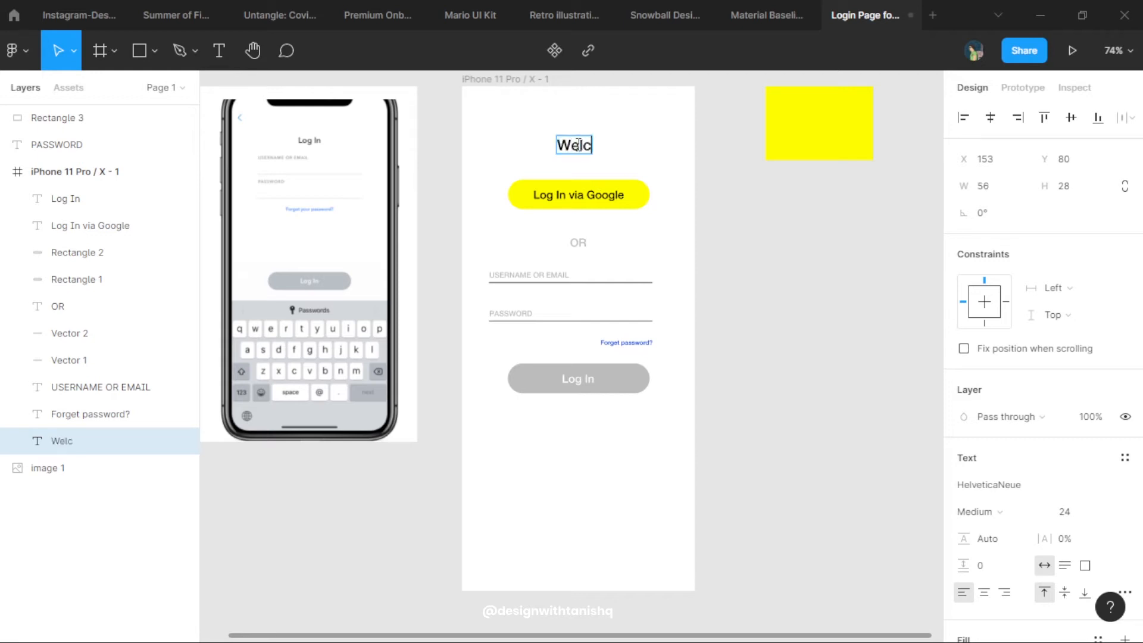
pyautogui.write('ome Back!')
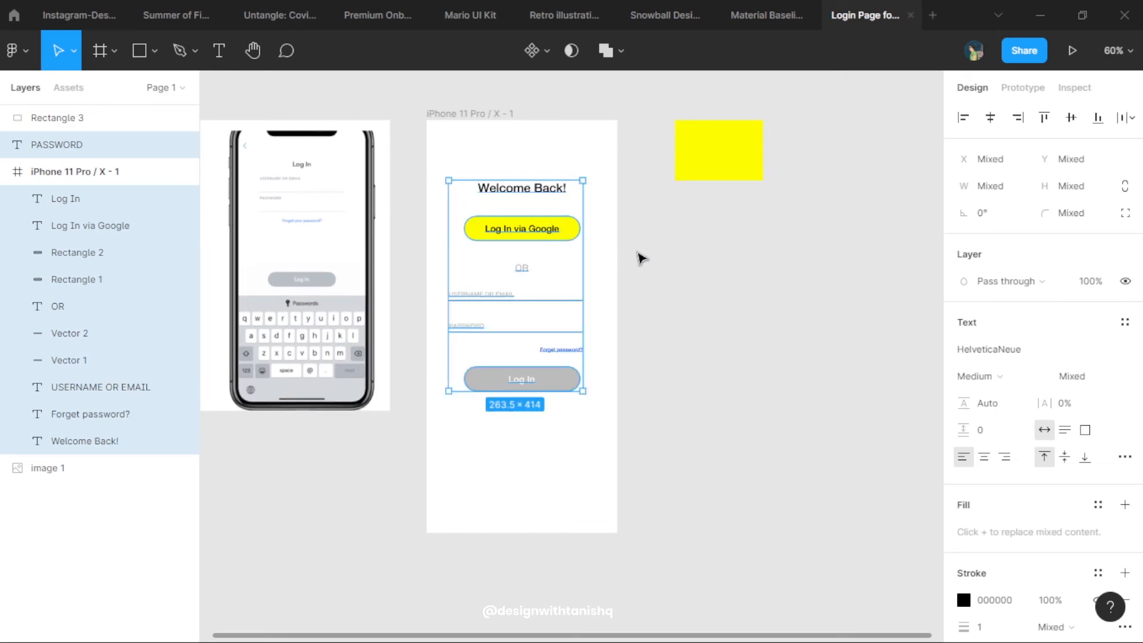
# Step: Move the yellow FFFC00 rectangle onto the frame and stretch it into a 374×136 top header
pyautogui.click(719, 152)
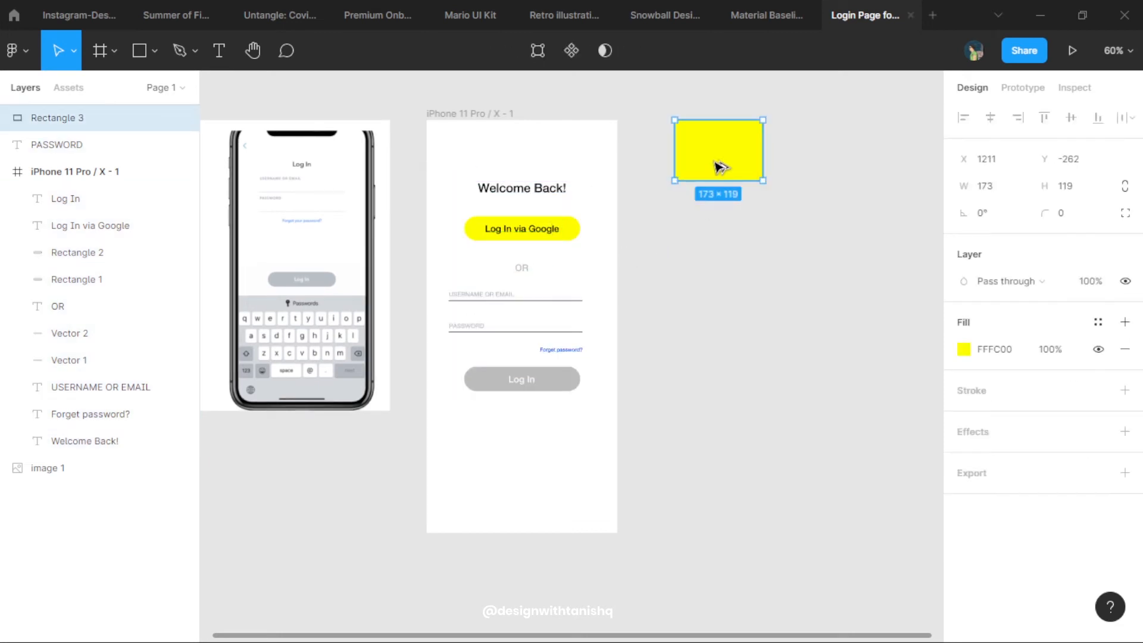
pyautogui.moveTo(717, 150); pyautogui.dragTo(471, 142)
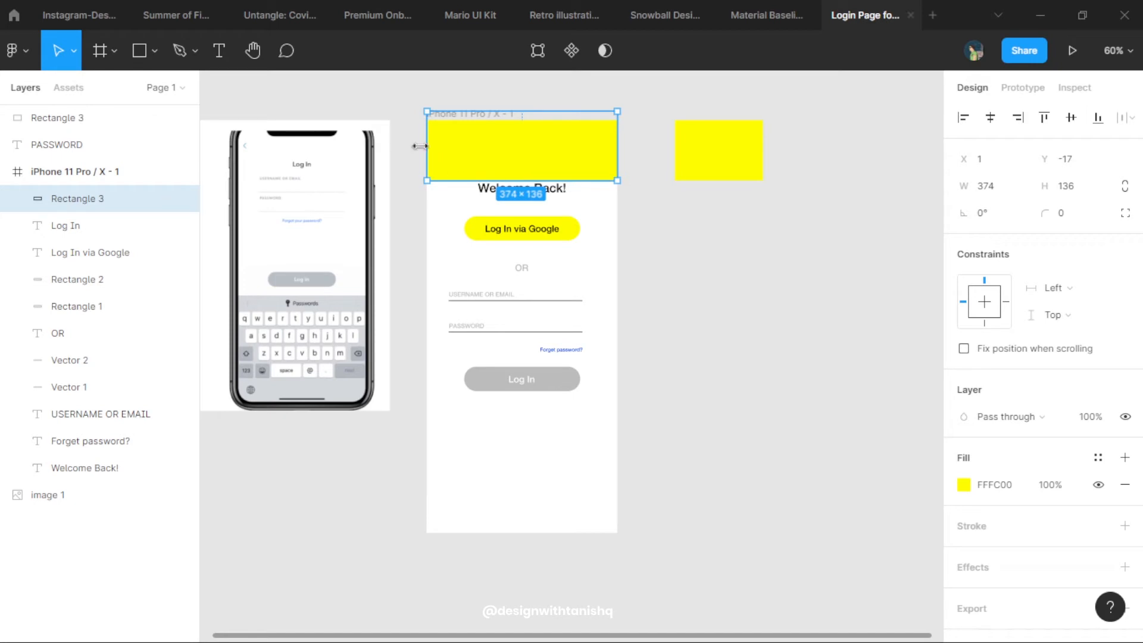
pyautogui.moveTo(419, 145); pyautogui.dragTo(425, 146)
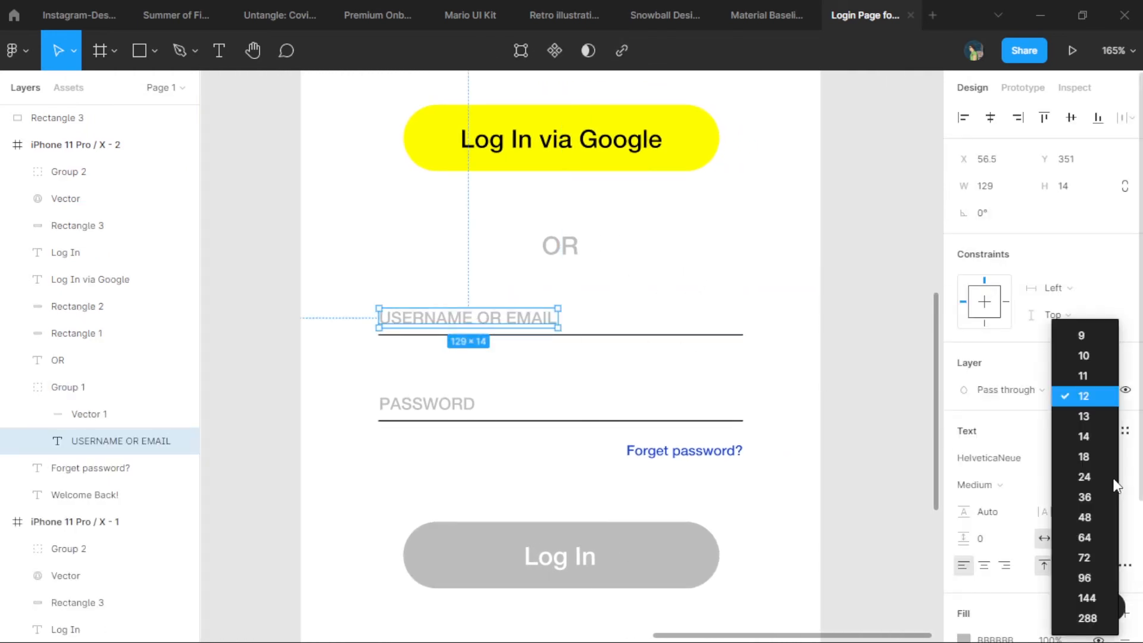
pyautogui.moveTo(1083, 355)
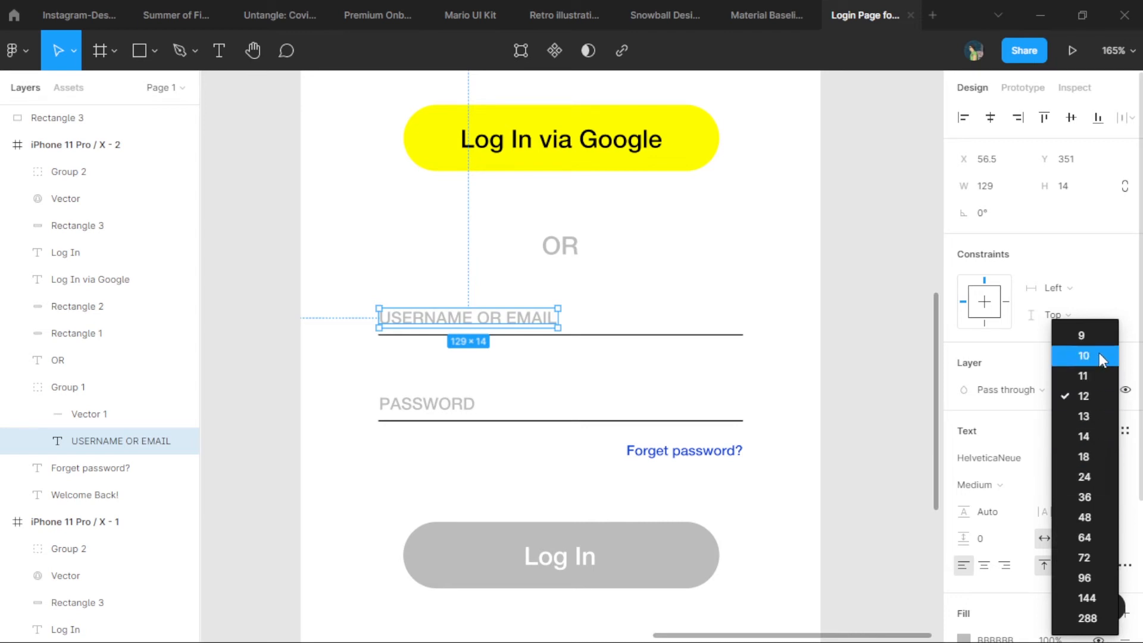
# Step: Place a size-9 copy of the USERNAME OR EMAIL placeholder above the field line
pyautogui.click(1084, 355)
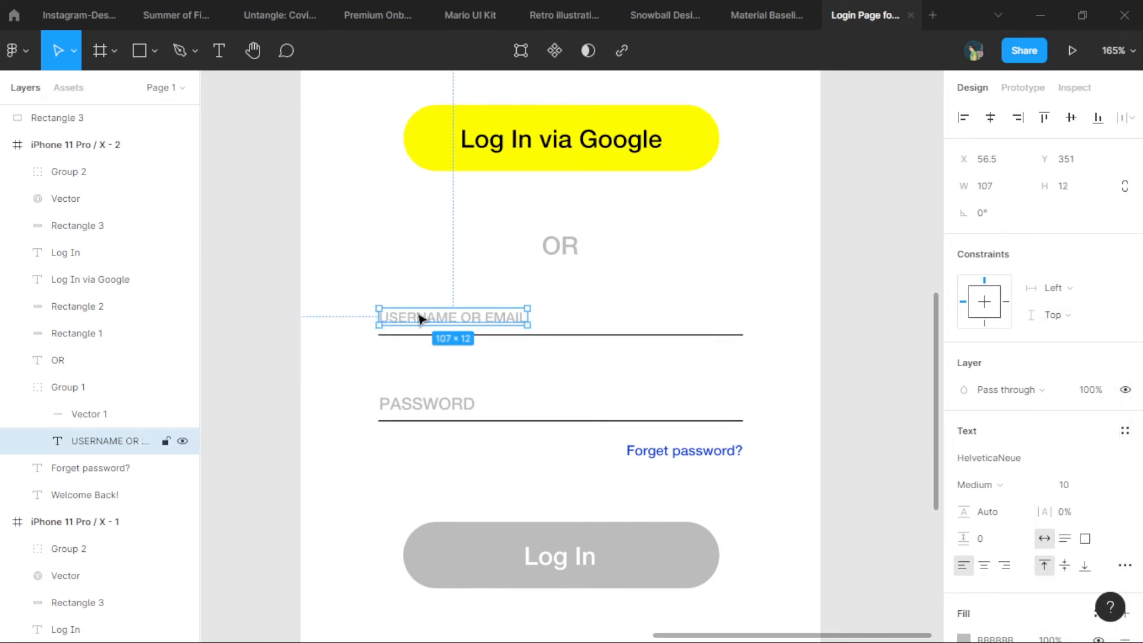
pyautogui.moveTo(453, 316); pyautogui.dragTo(453, 299)
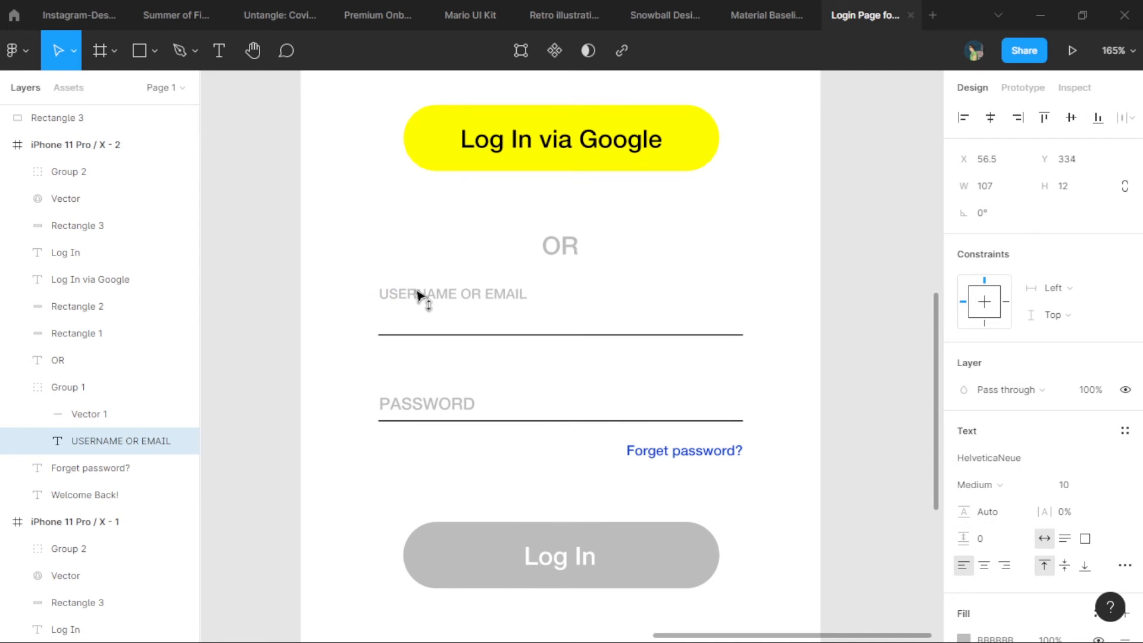
pyautogui.click(452, 293)
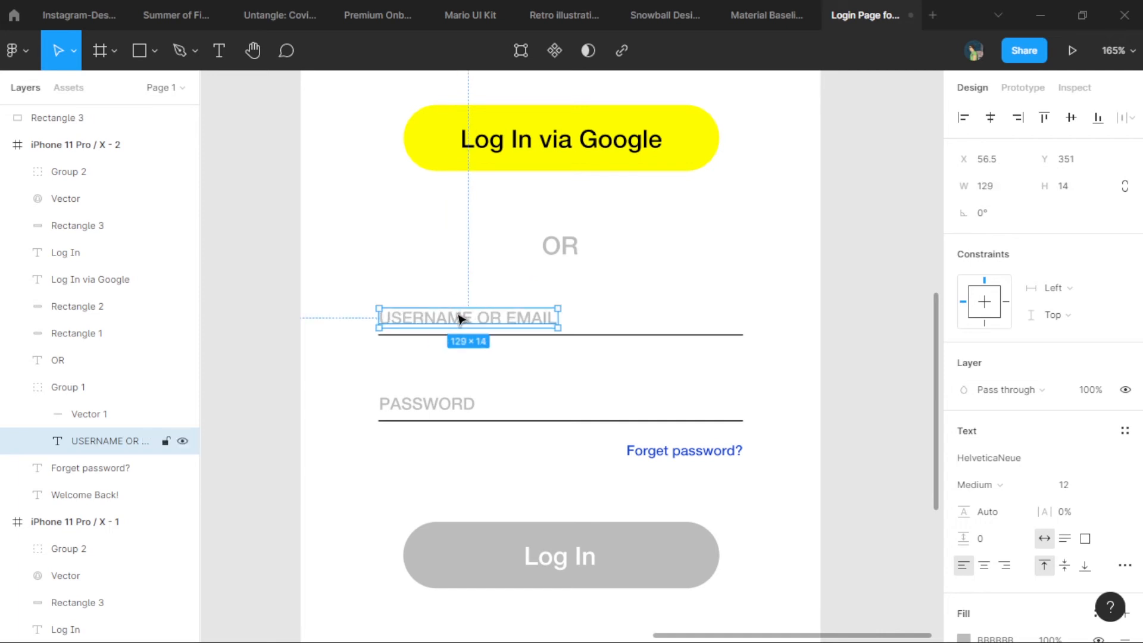
pyautogui.moveTo(467, 317); pyautogui.dragTo(468, 290)
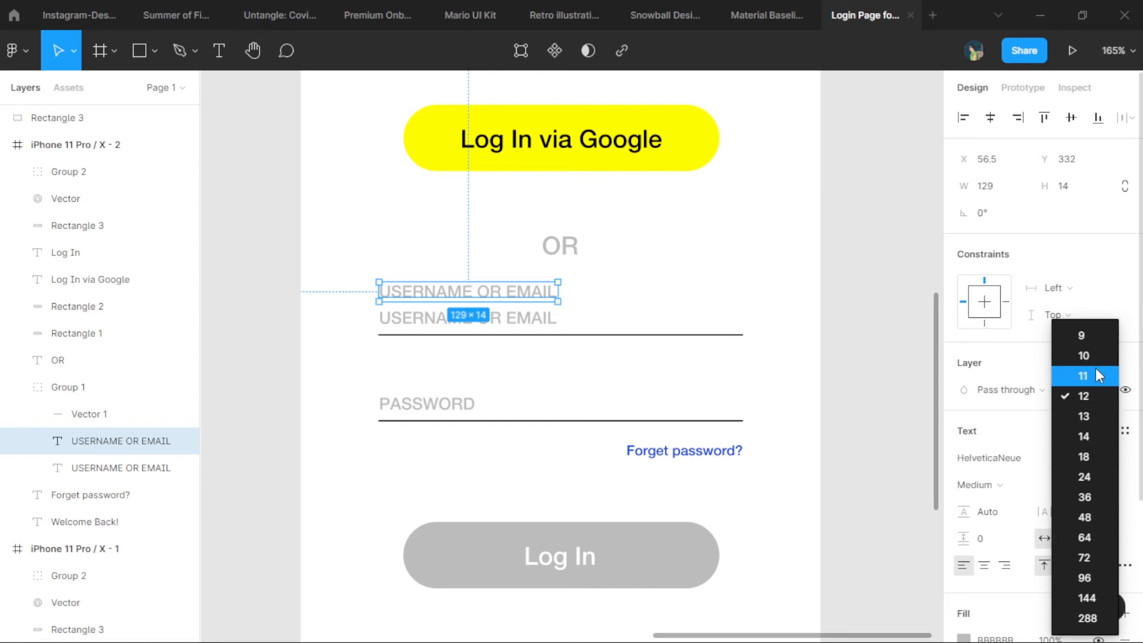
pyautogui.click(1081, 334)
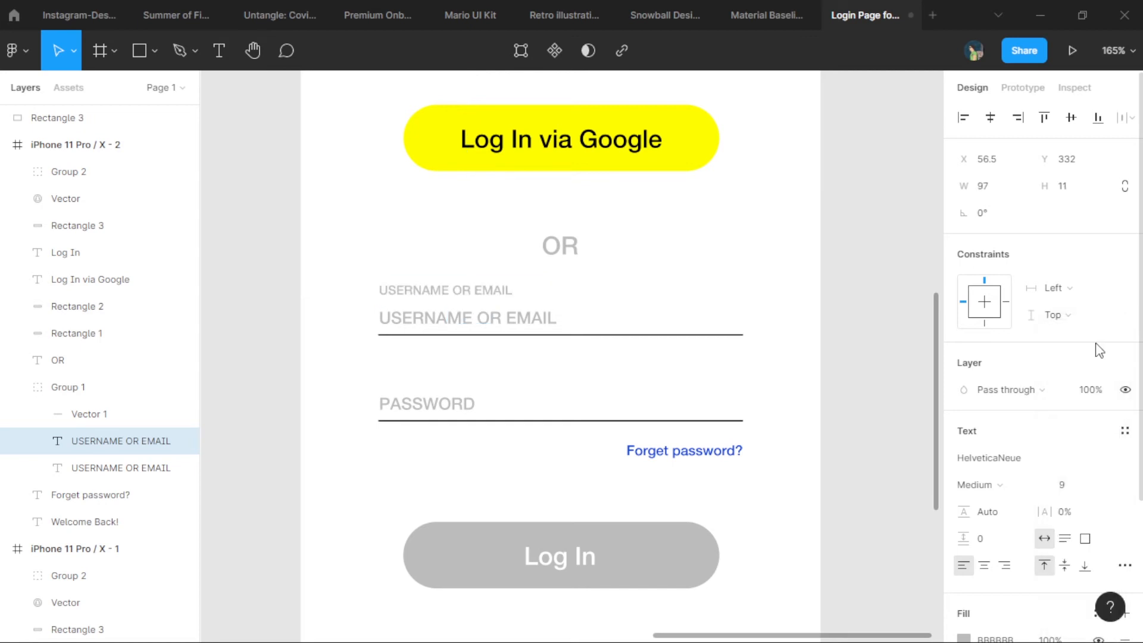
# Step: Fill the username field with sample text 'tanni005' and start recolouring it
pyautogui.click(119, 467)
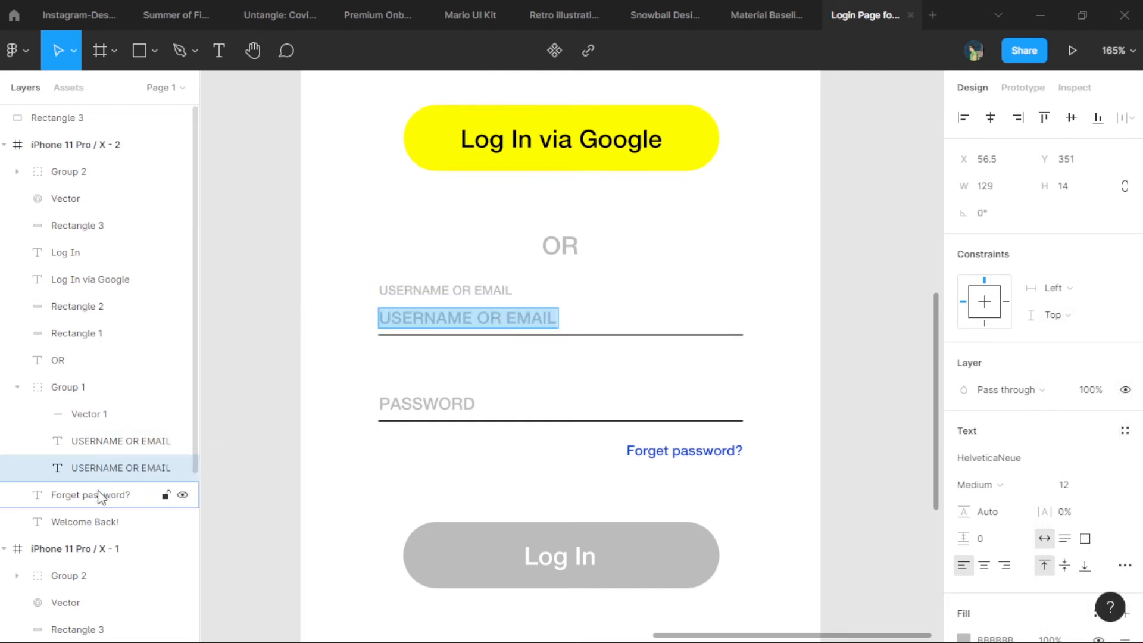
pyautogui.write('tanni')
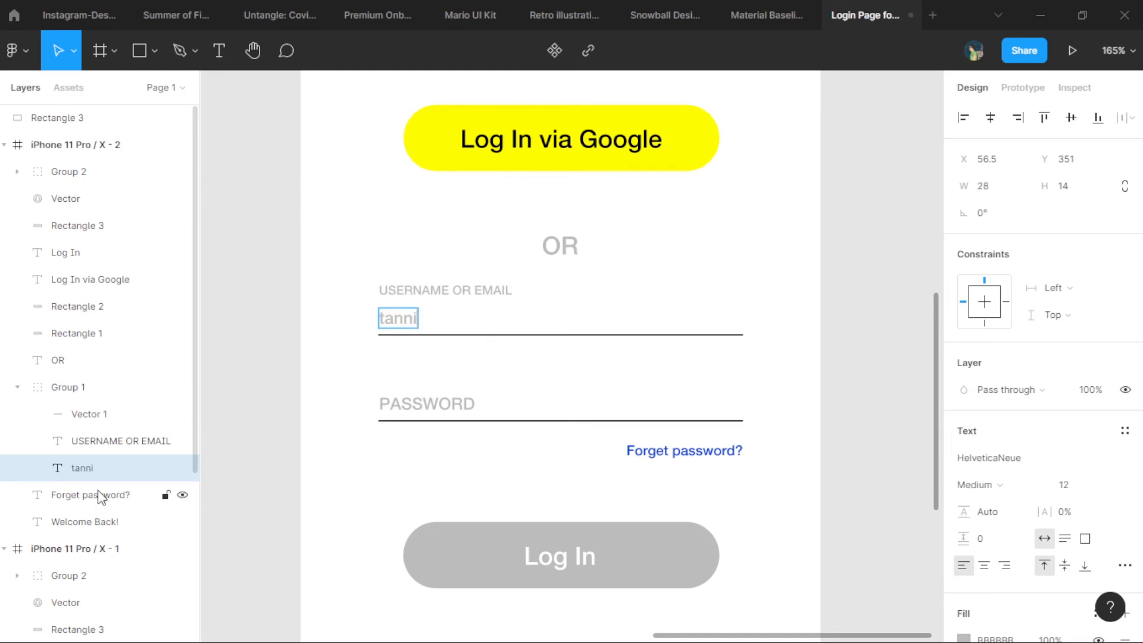
pyautogui.write('005')
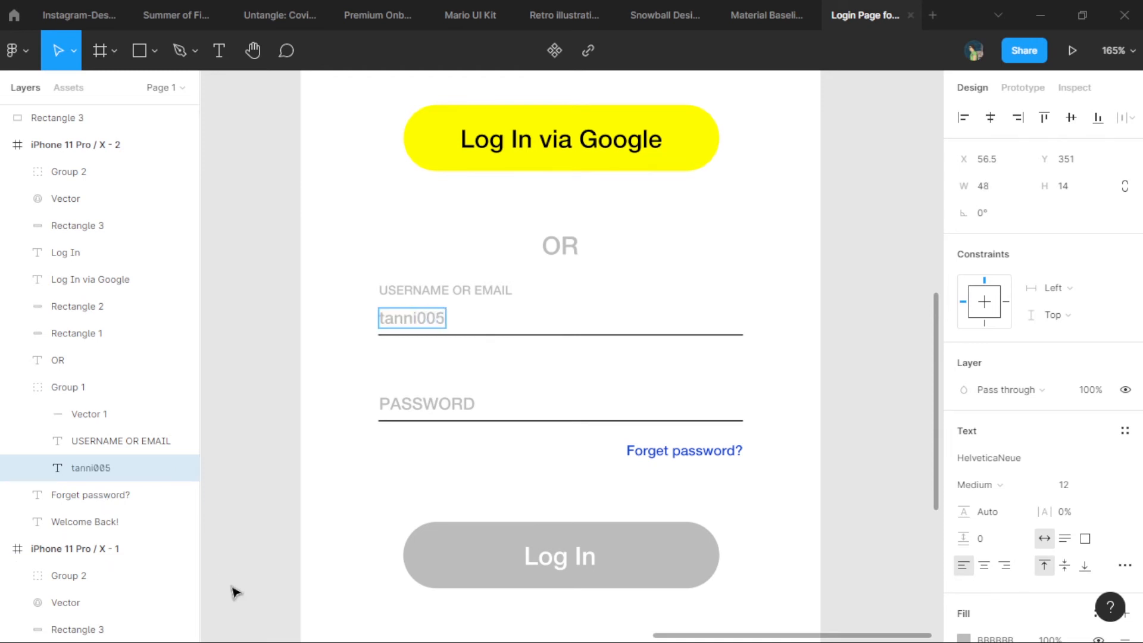
pyautogui.click(421, 324)
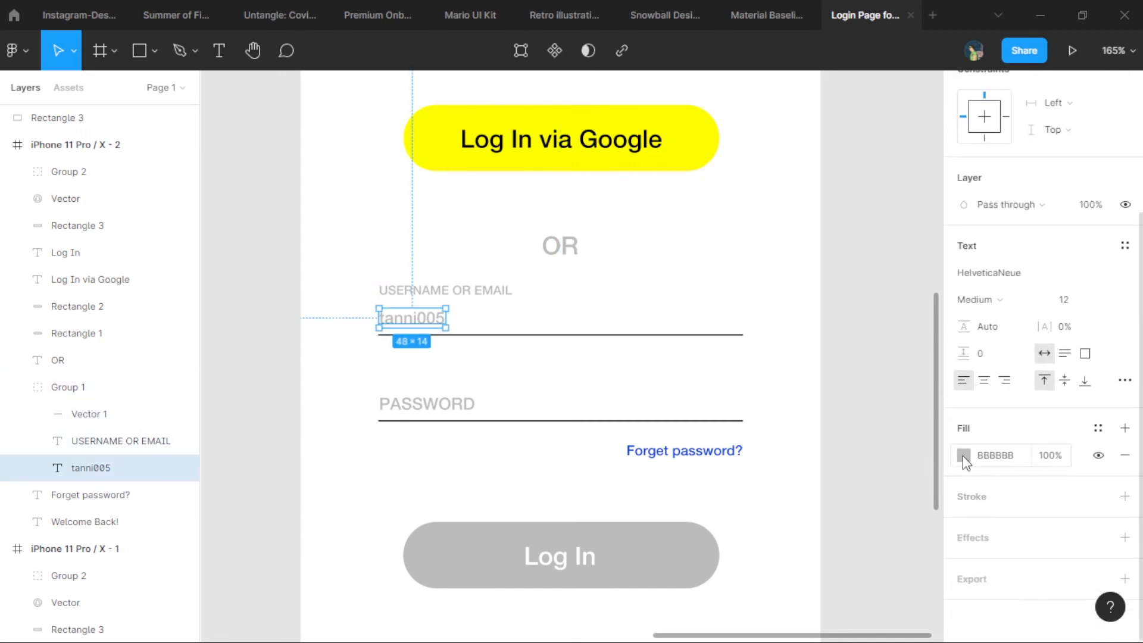
pyautogui.click(296, 375)
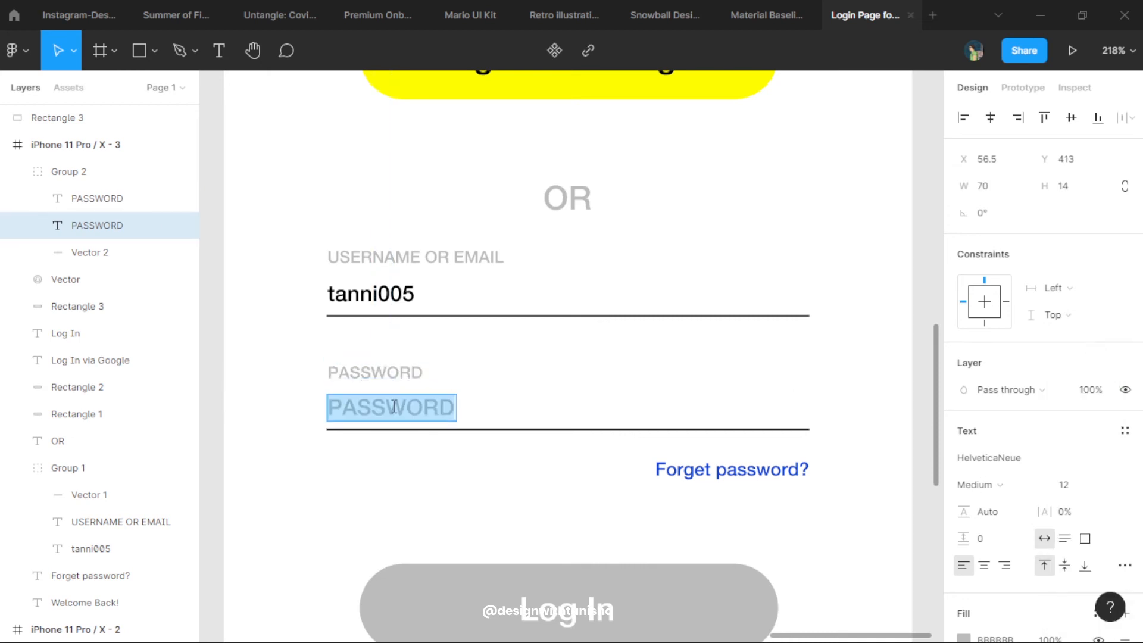
# Step: Fill the password field with masked asterisks and select the grey Log In button
pyautogui.write('***********')
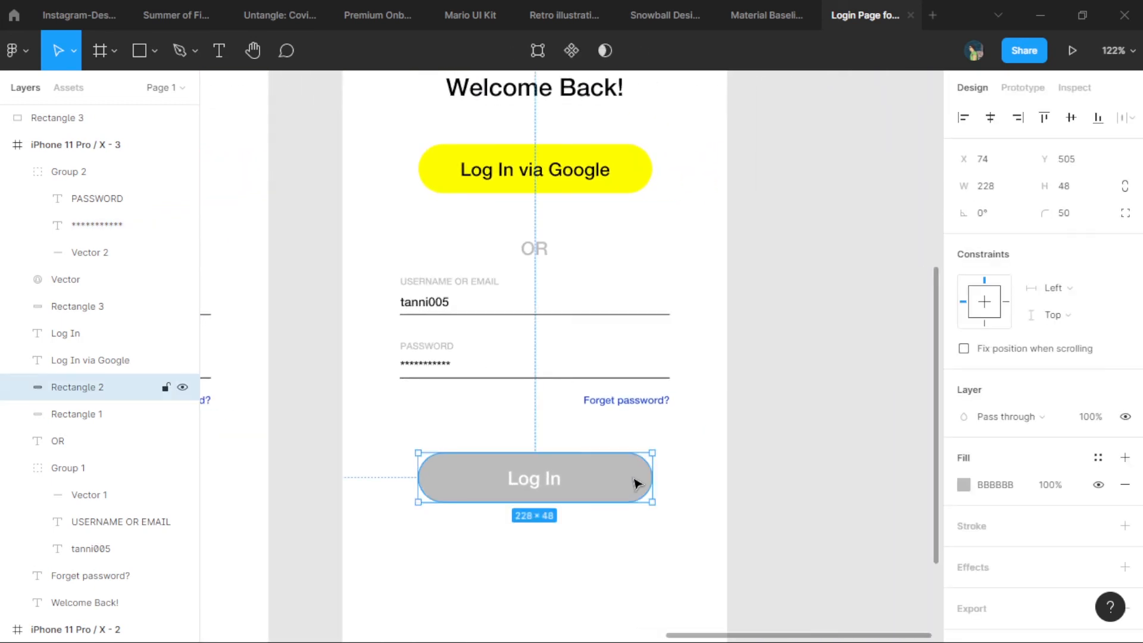
pyautogui.click(964, 484)
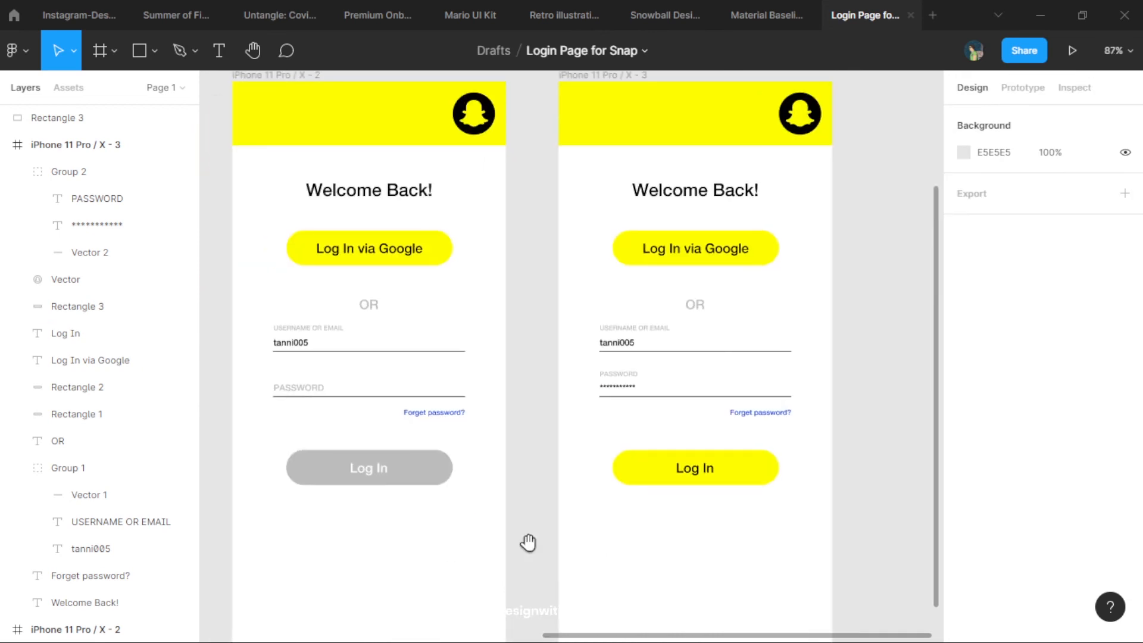
pyautogui.moveTo(771, 559)
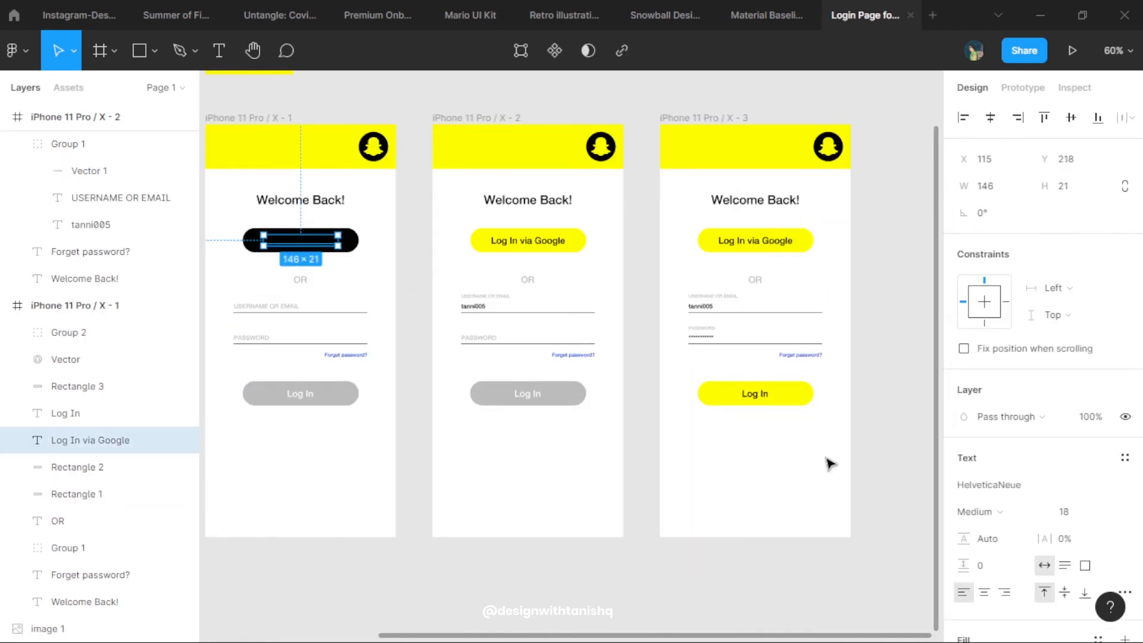
# Step: Recolour the Log In button yellow and the Google button black with yellow label, then select it
pyautogui.click(964, 455)
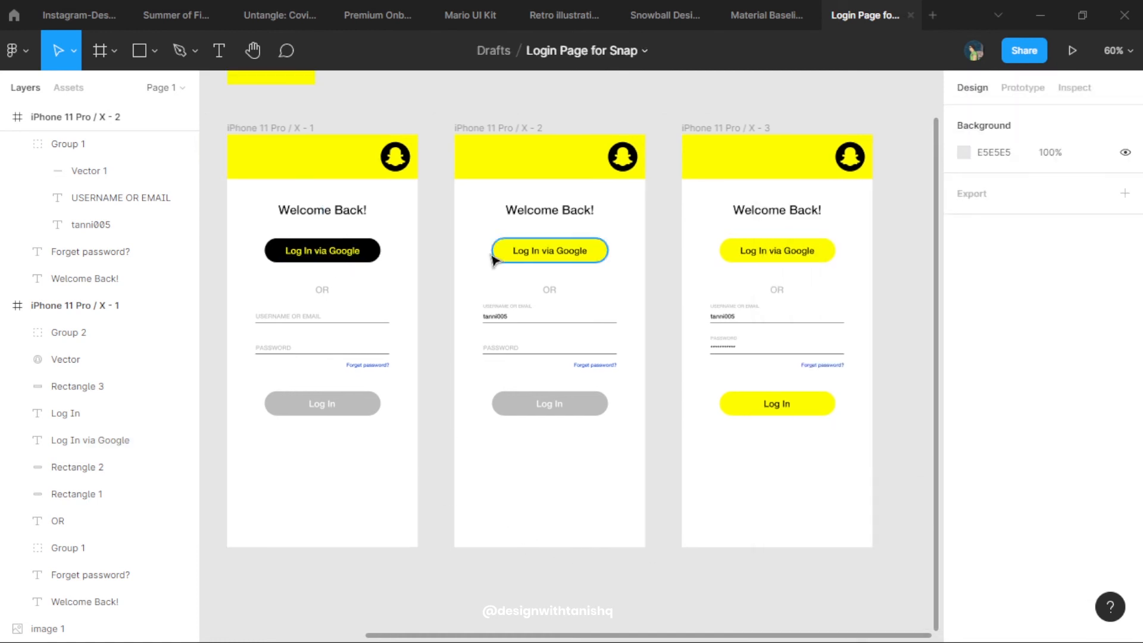
pyautogui.click(321, 250)
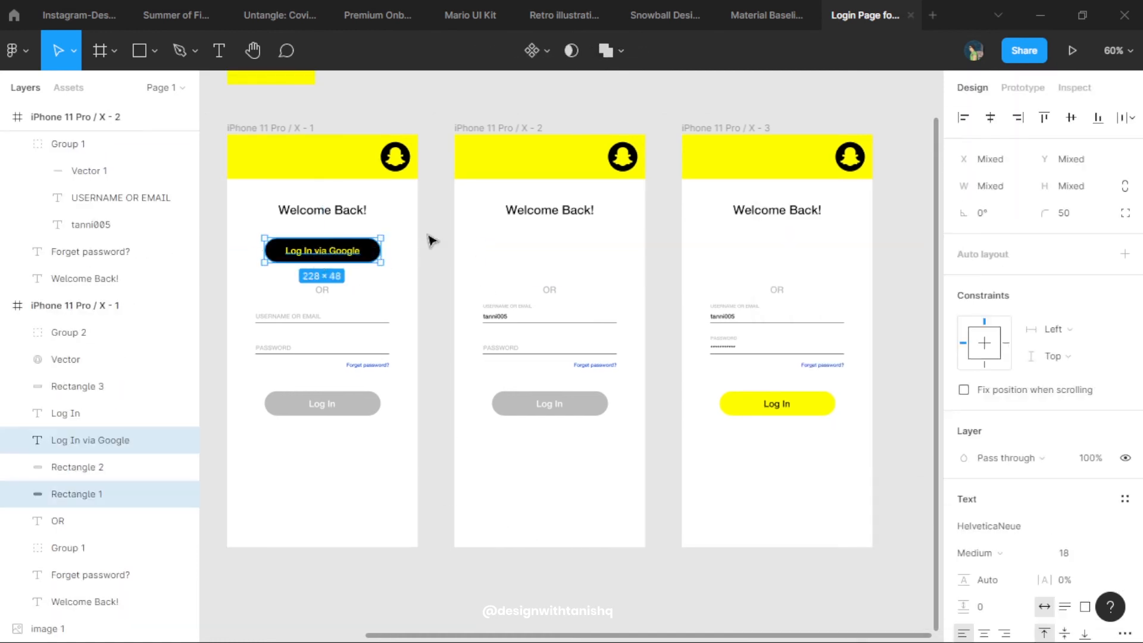
pyautogui.click(1022, 88)
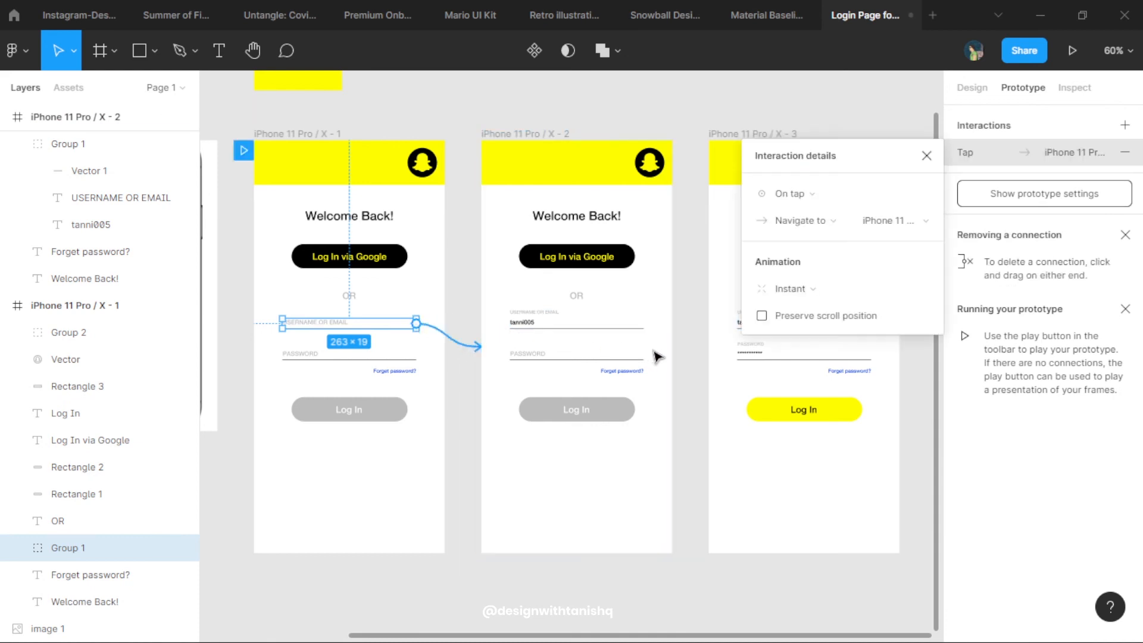
# Step: Link the second screen's password field to screen three and play the prototype
pyautogui.click(577, 355)
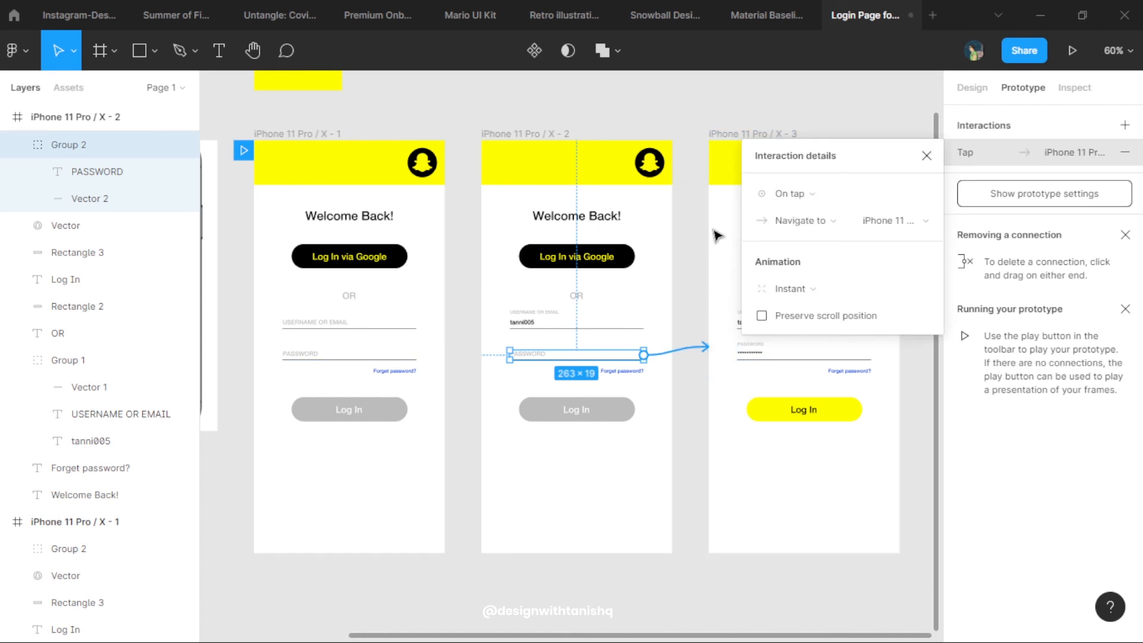
pyautogui.click(1070, 50)
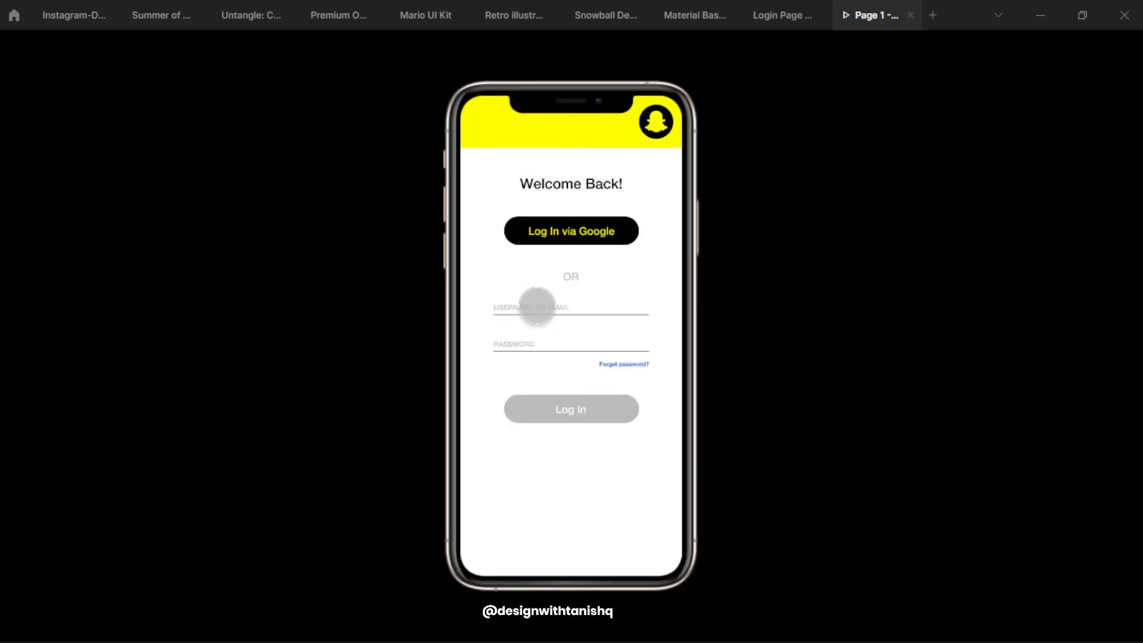
pyautogui.write('tanni005')
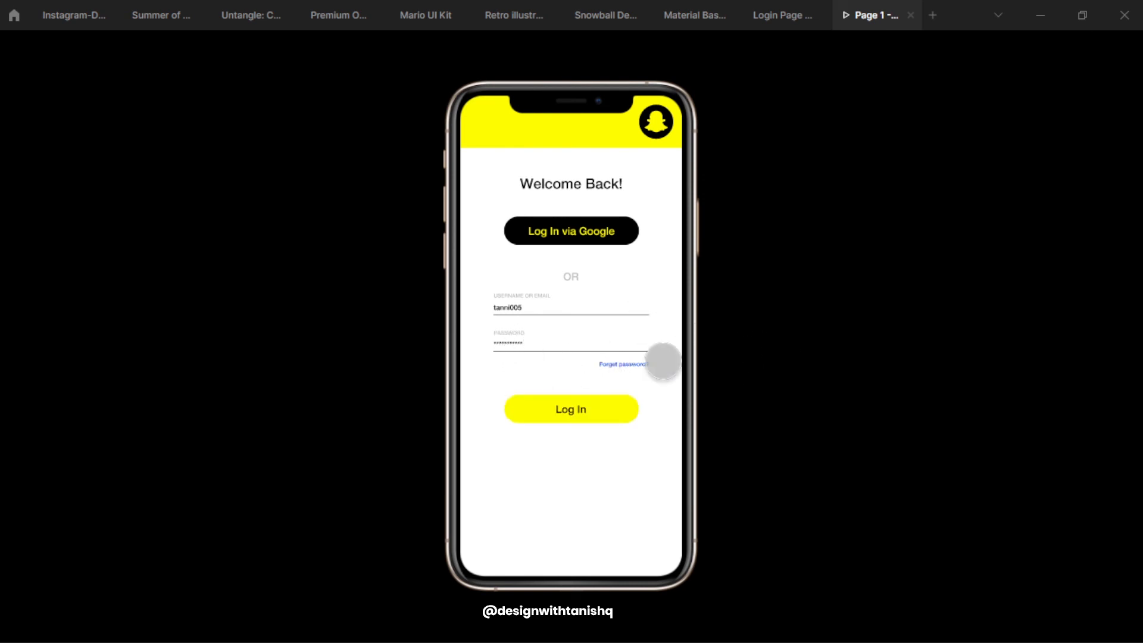
pyautogui.moveTo(581, 455)
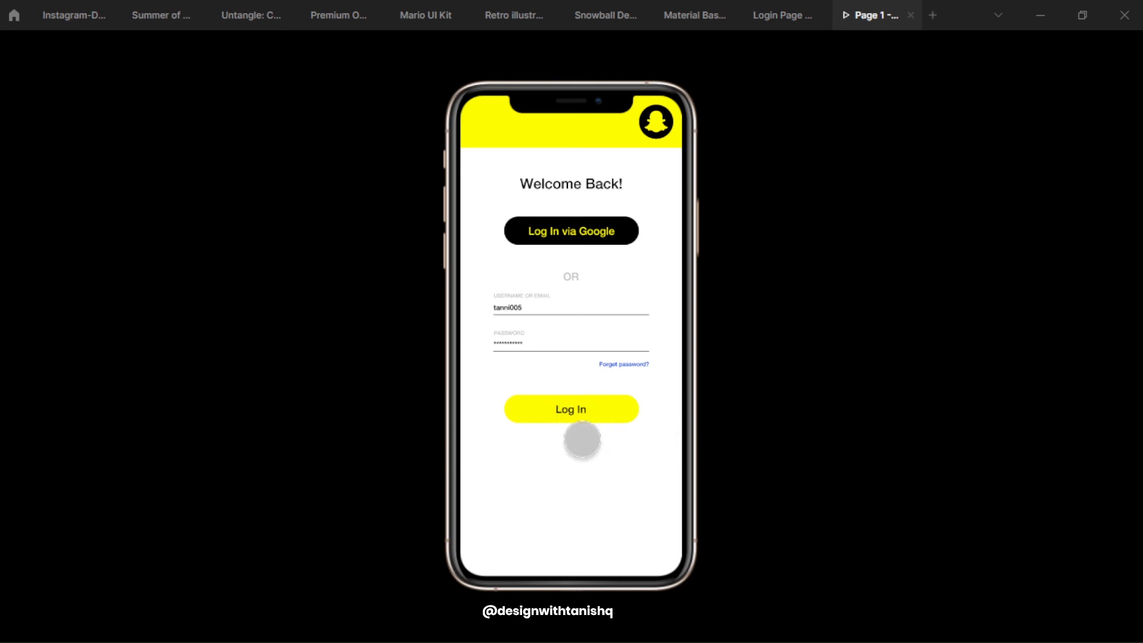